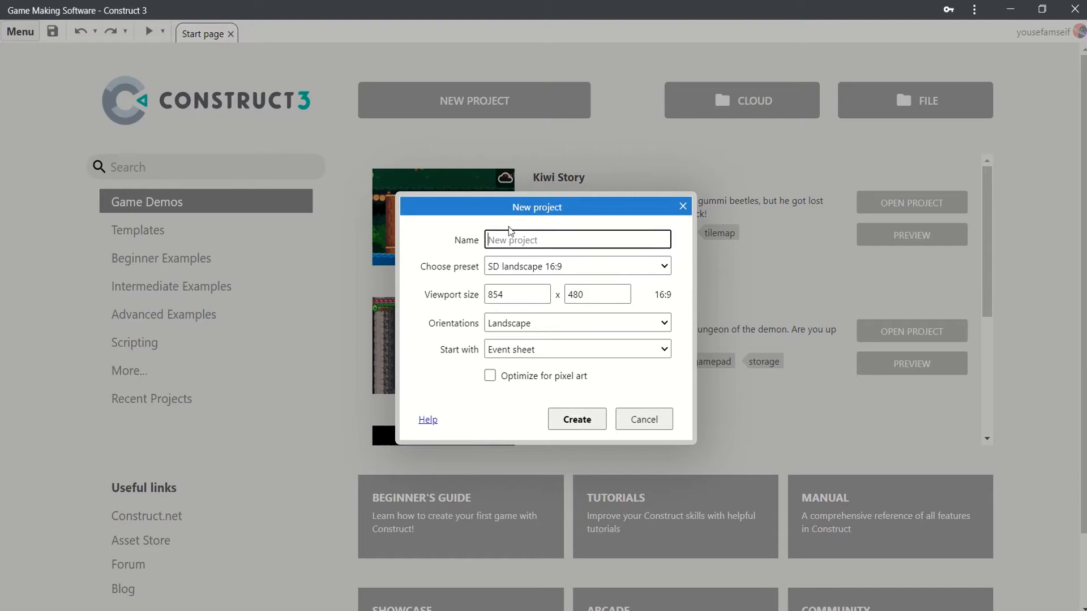
# - Name the new project 'Custom' and create it
pyautogui.write('Custom')
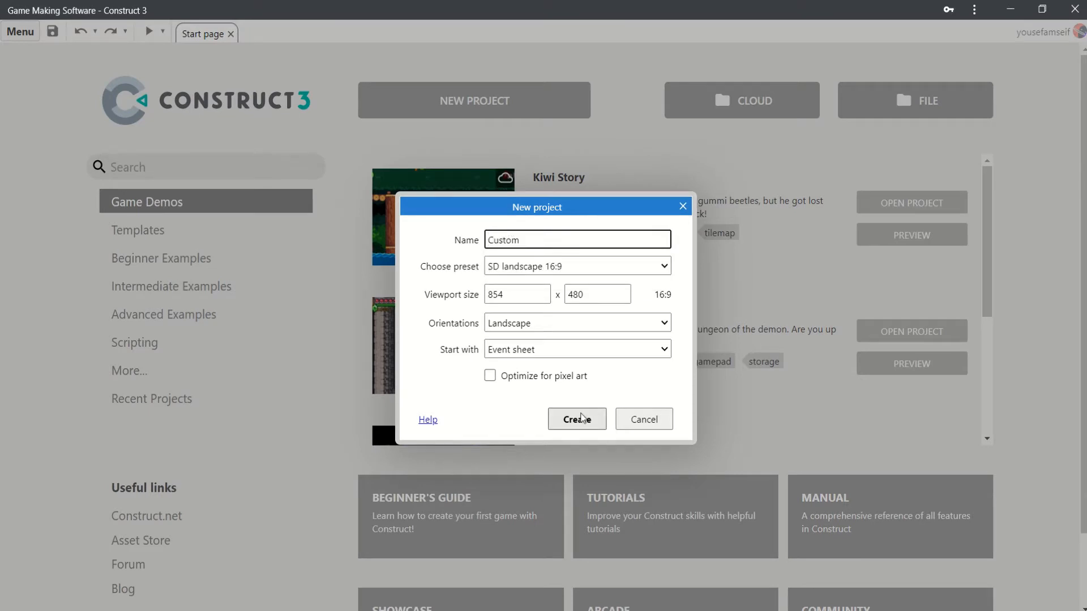
pyautogui.click(577, 419)
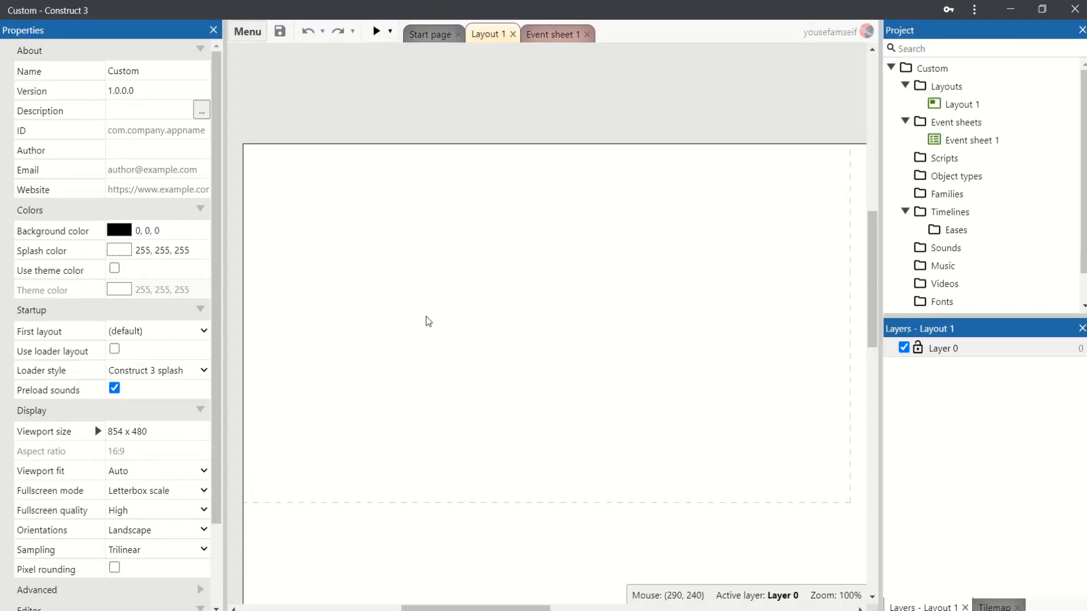
pyautogui.moveTo(931, 70)
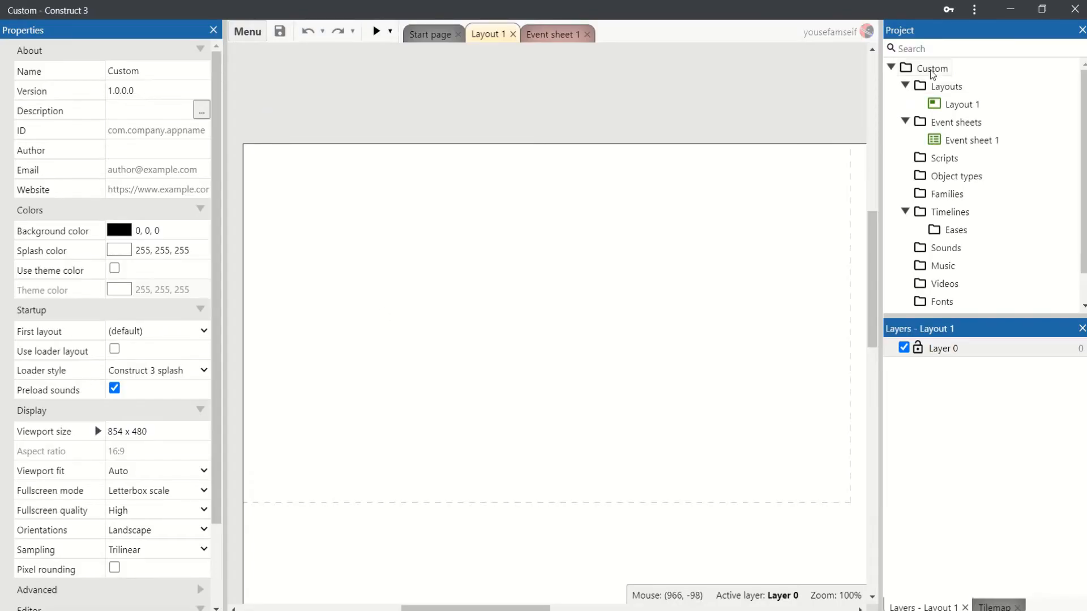
# - Set the project's viewport height to 480 in the project properties
pyautogui.click(153, 431)
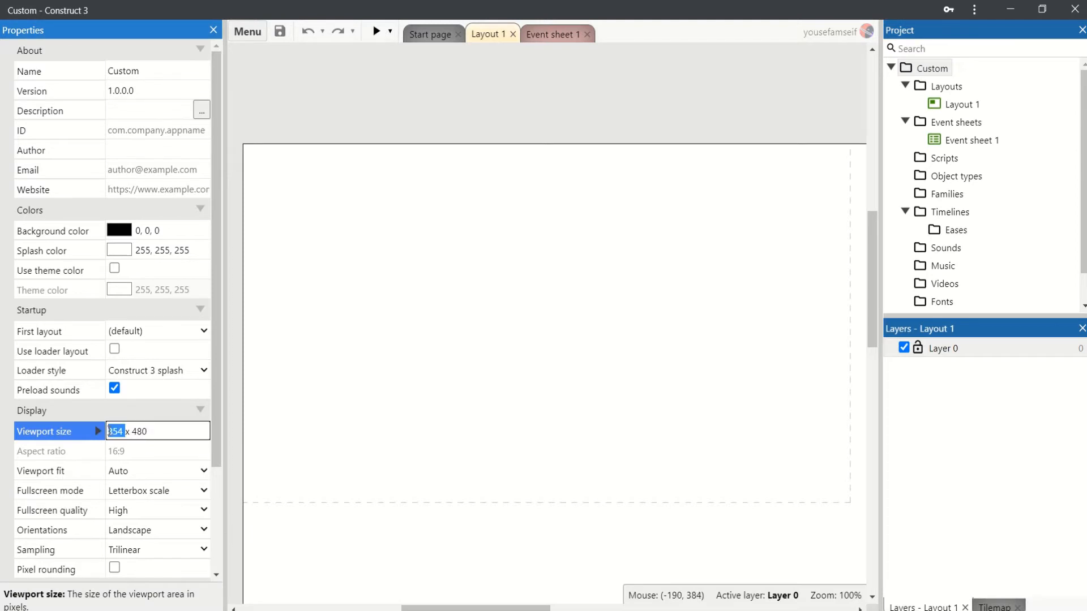
pyautogui.write('480')
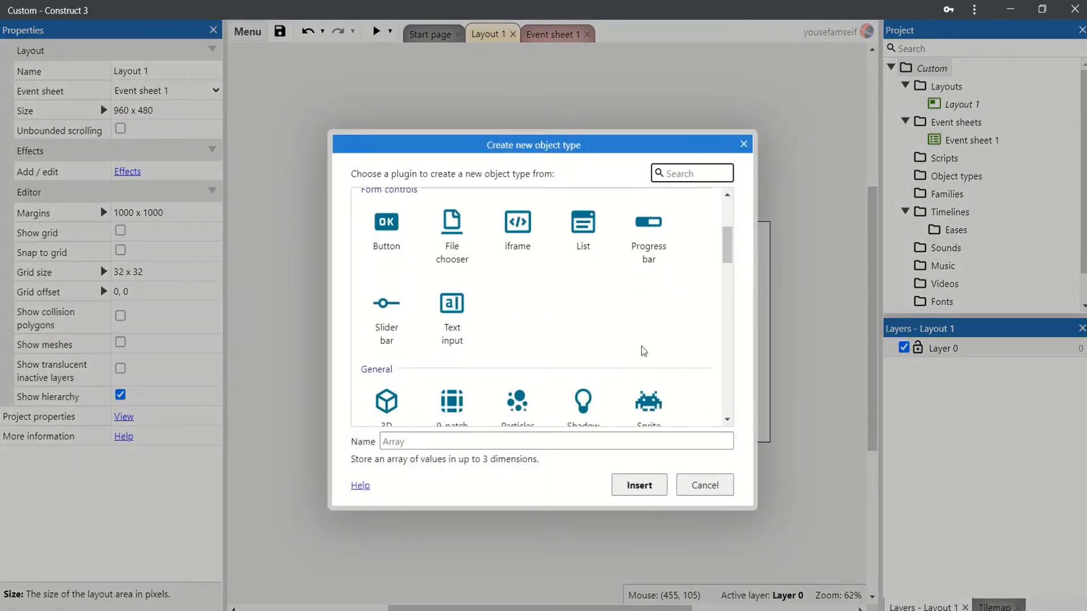
# - Insert a Sprite object type named 'Player'
pyautogui.click(648, 401)
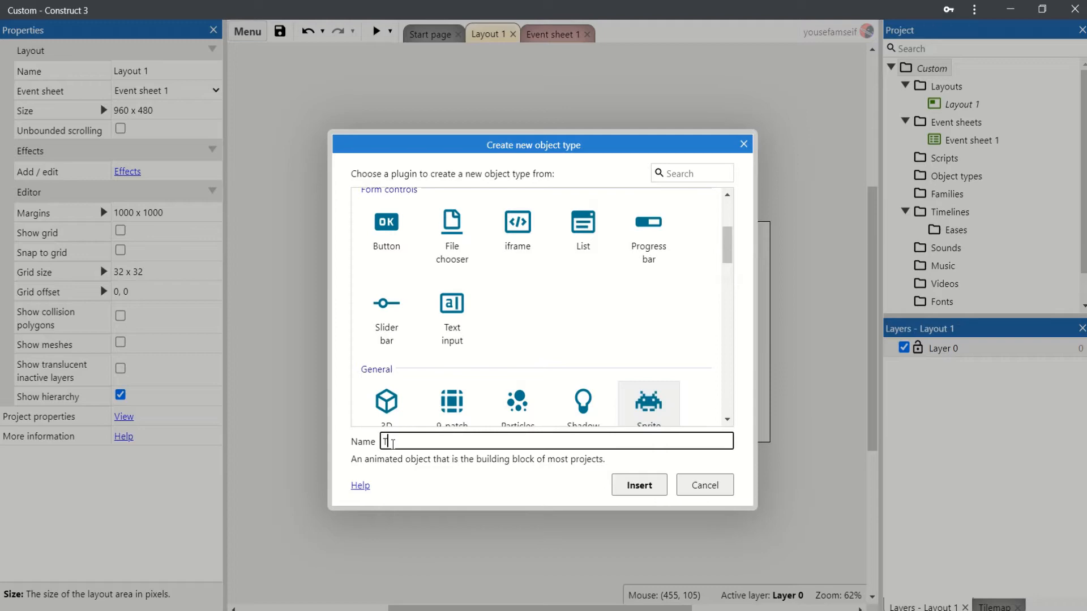
pyautogui.write('Pla')
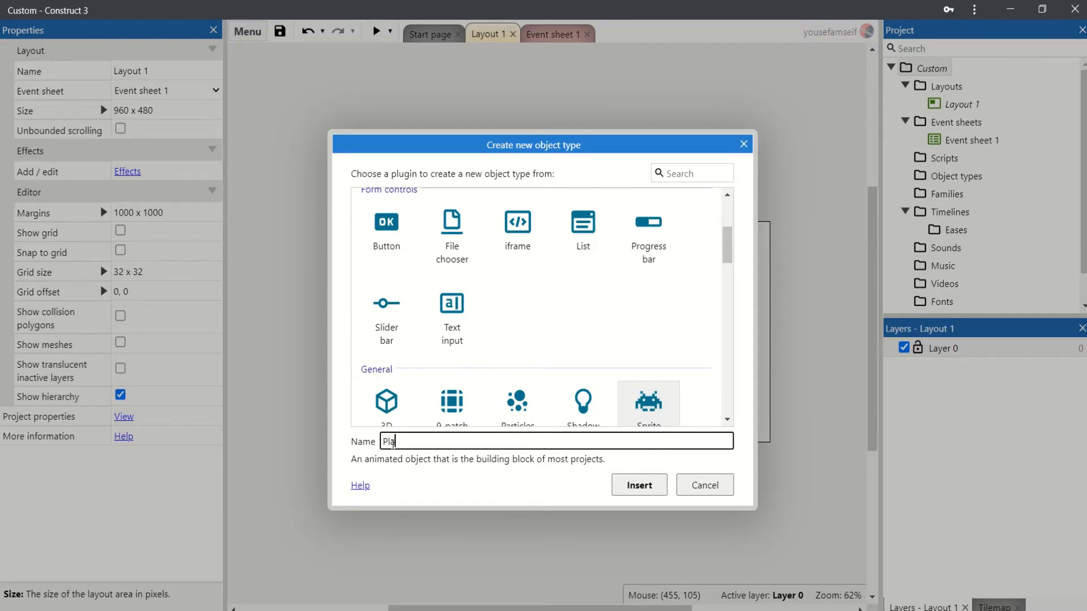
pyautogui.click(639, 485)
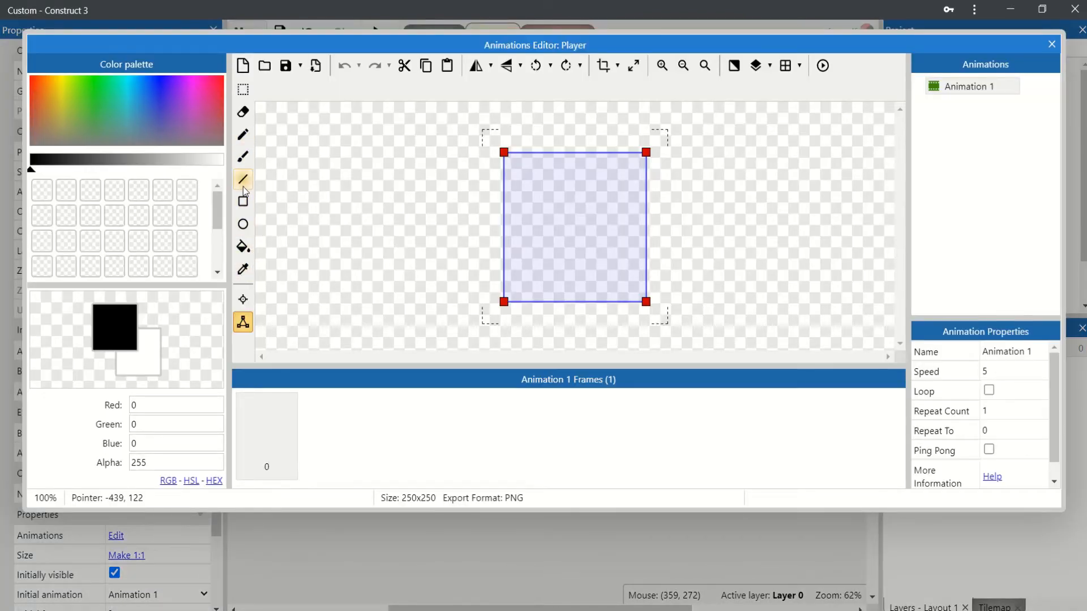
# - Draw a right-pointing triangle with the Line tool and fill it black
pyautogui.click(243, 179)
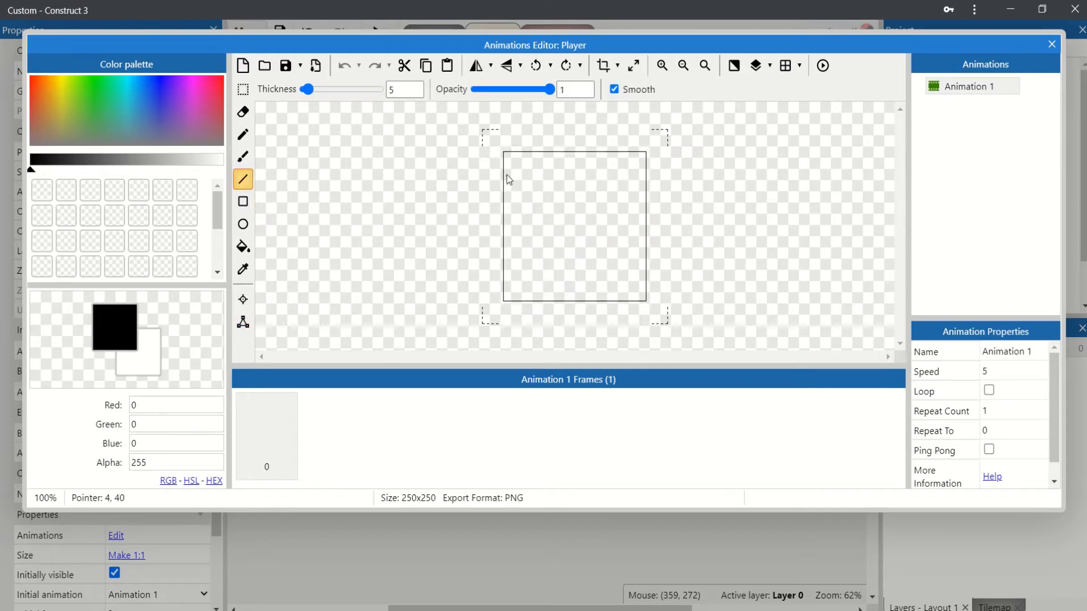
pyautogui.moveTo(506, 154); pyautogui.dragTo(508, 298)
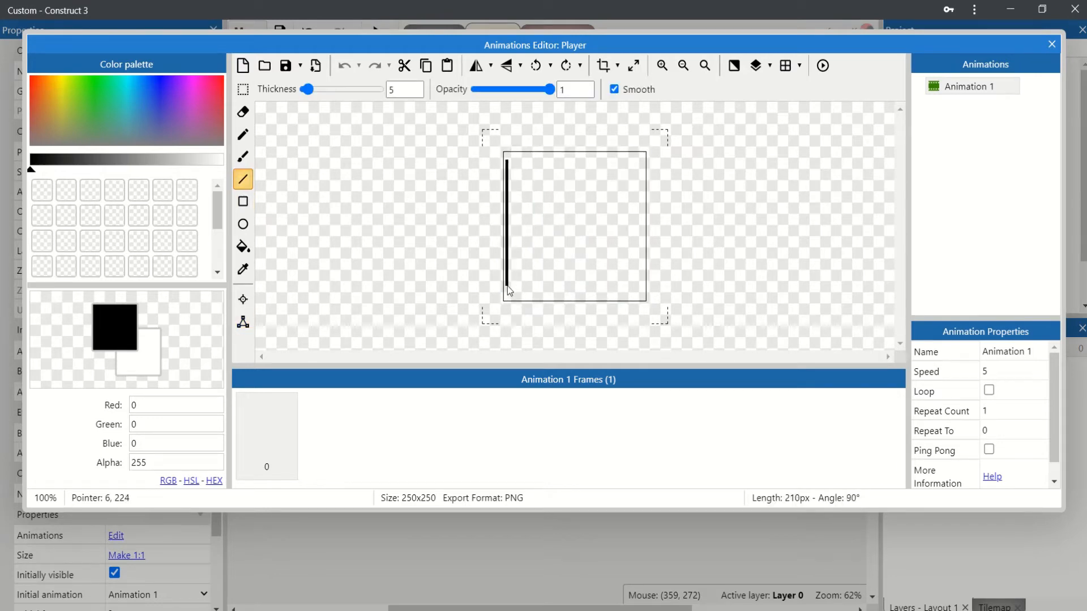
pyautogui.moveTo(508, 299); pyautogui.dragTo(598, 248)
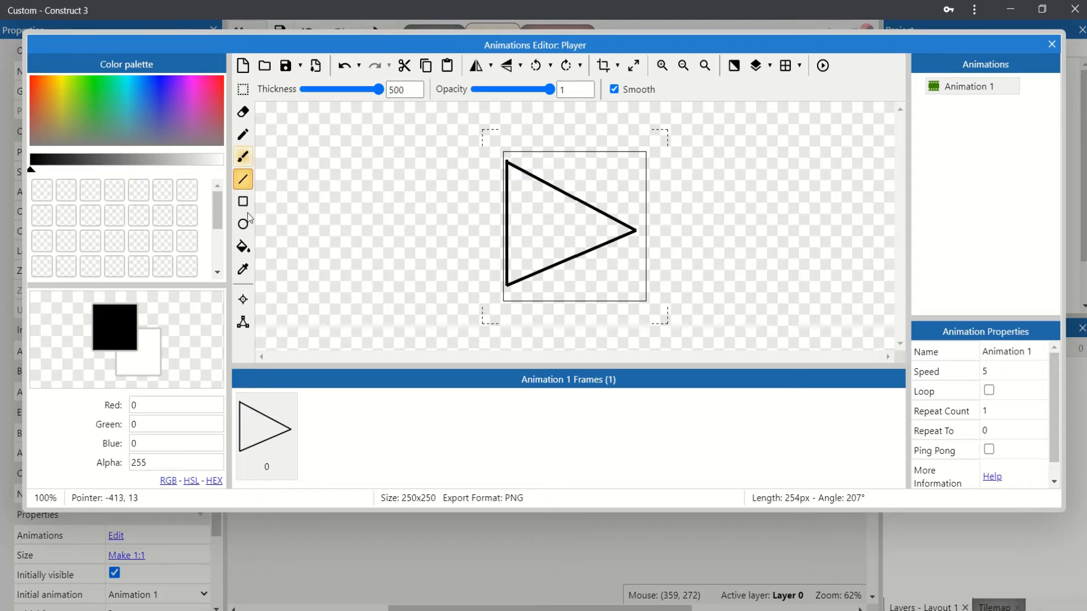
pyautogui.click(242, 247)
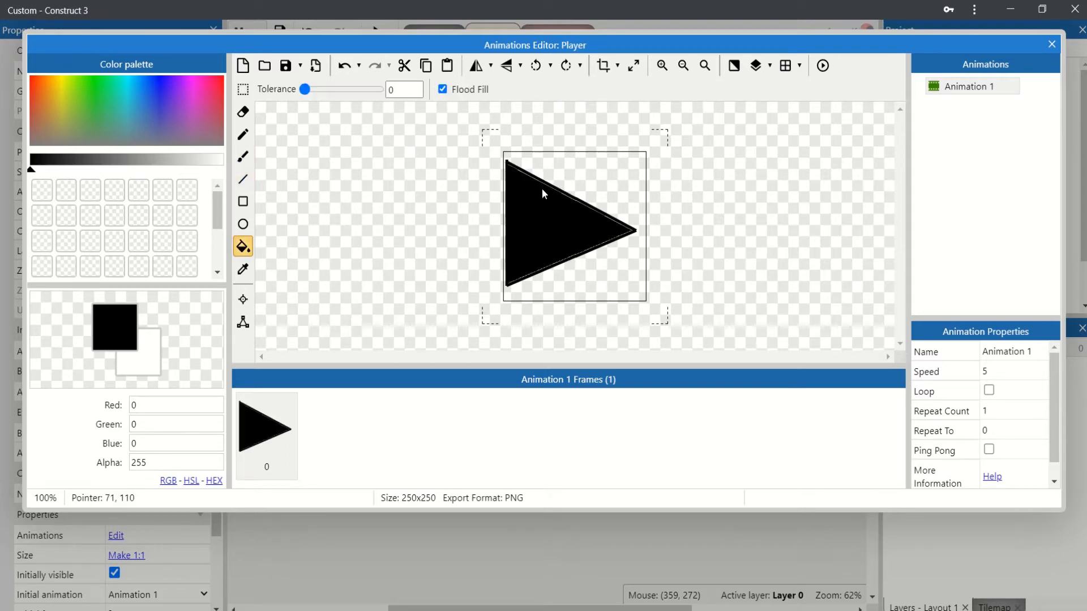
pyautogui.moveTo(521, 180)
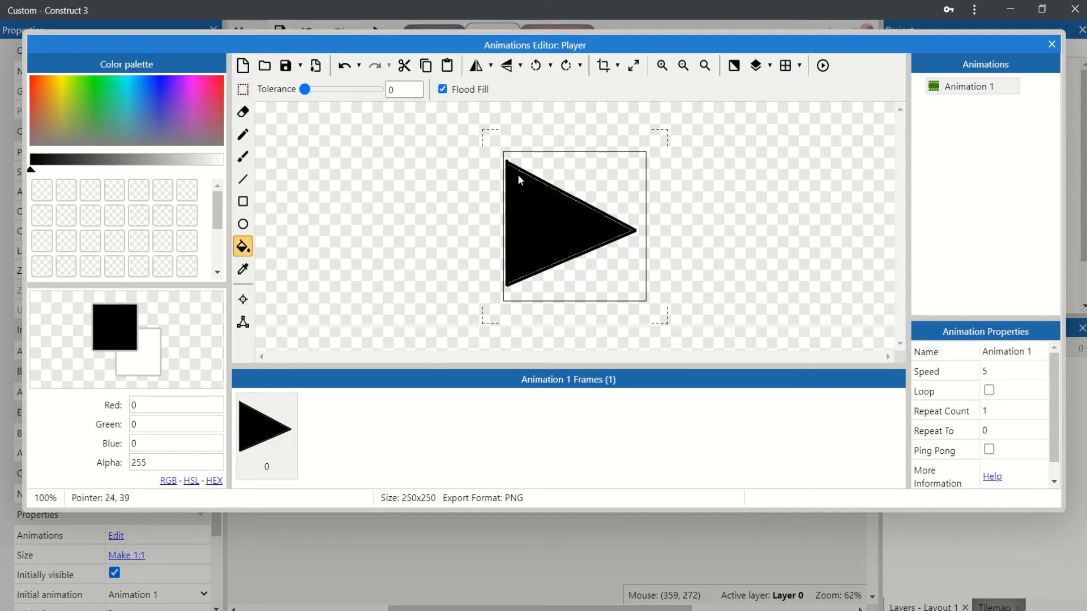
pyautogui.moveTo(522, 200)
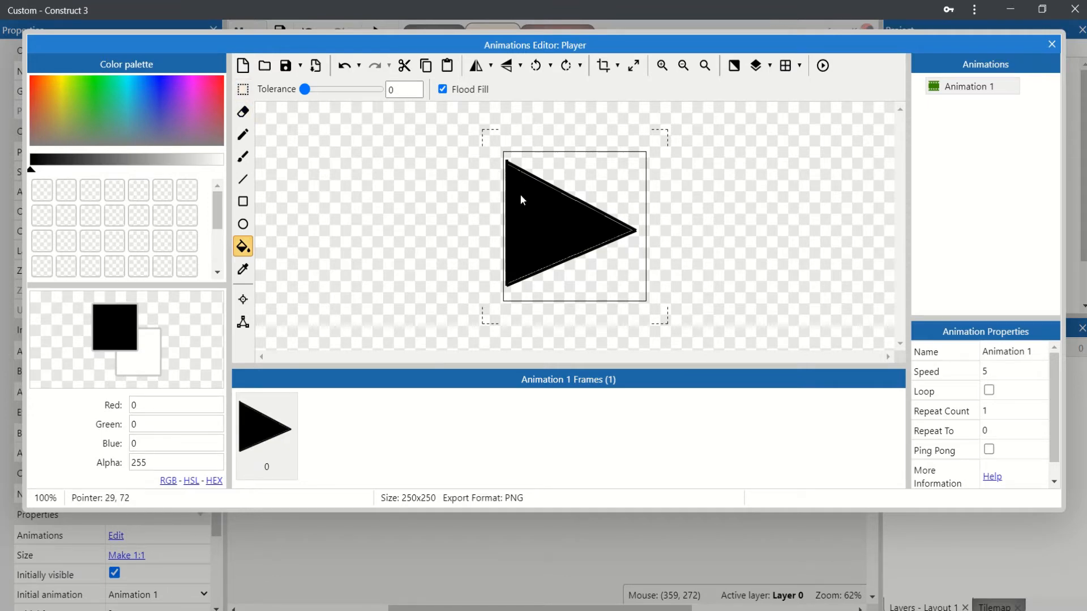
pyautogui.click(242, 134)
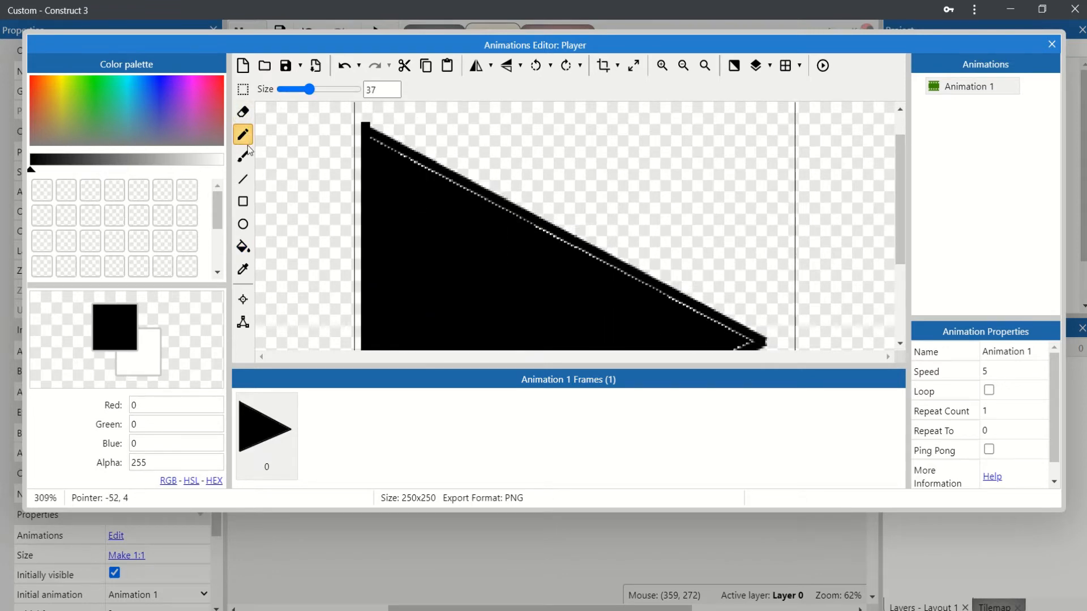
# - Paint over the triangle's top corner and edge seam with a thinner brush
pyautogui.click(243, 157)
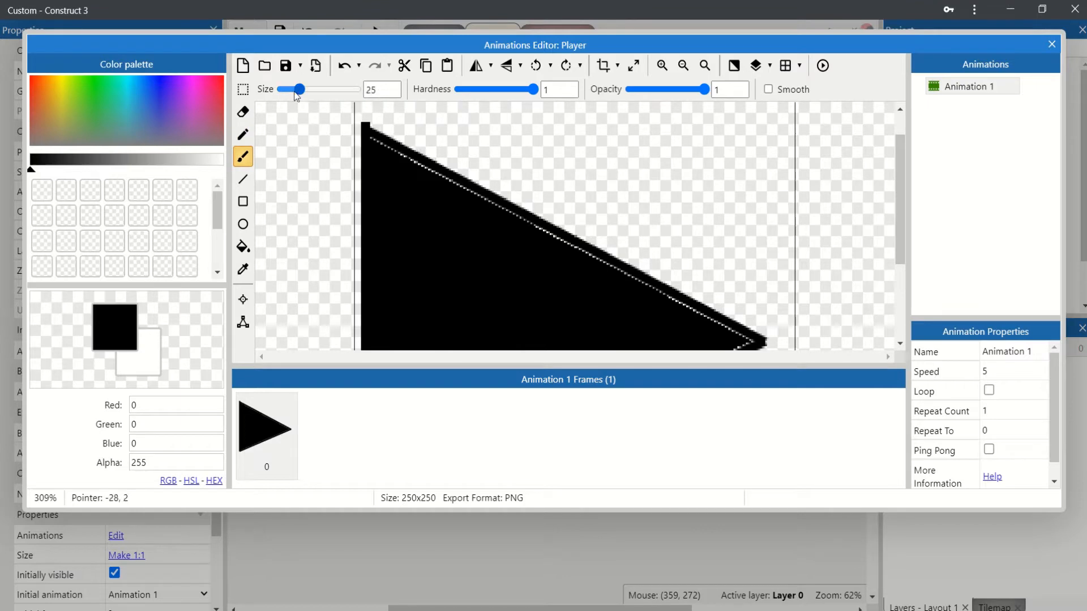
pyautogui.moveTo(296, 89); pyautogui.dragTo(282, 89)
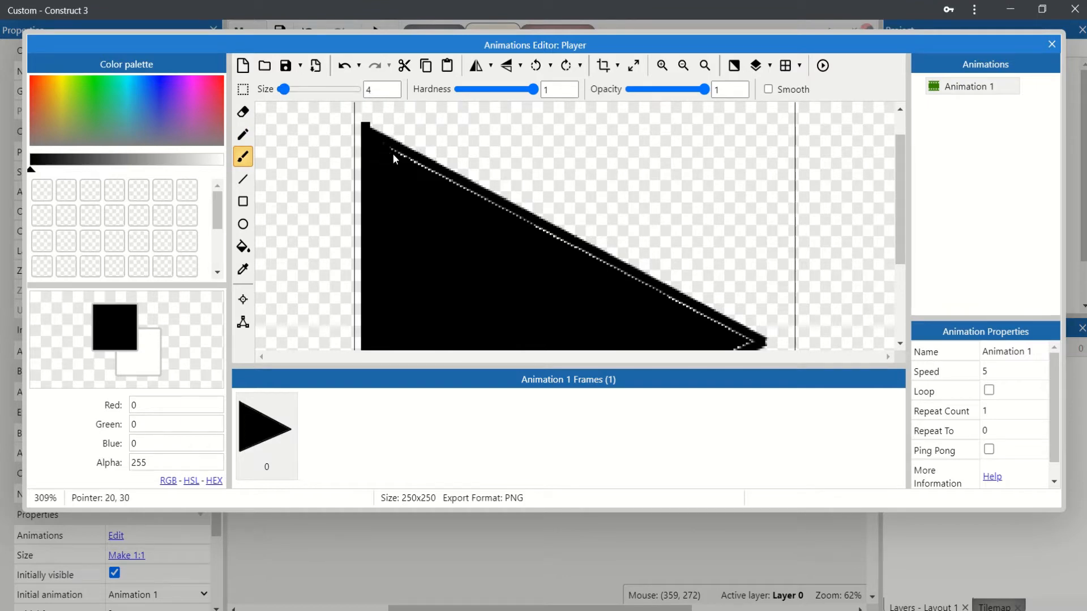
pyautogui.moveTo(285, 89); pyautogui.dragTo(299, 89)
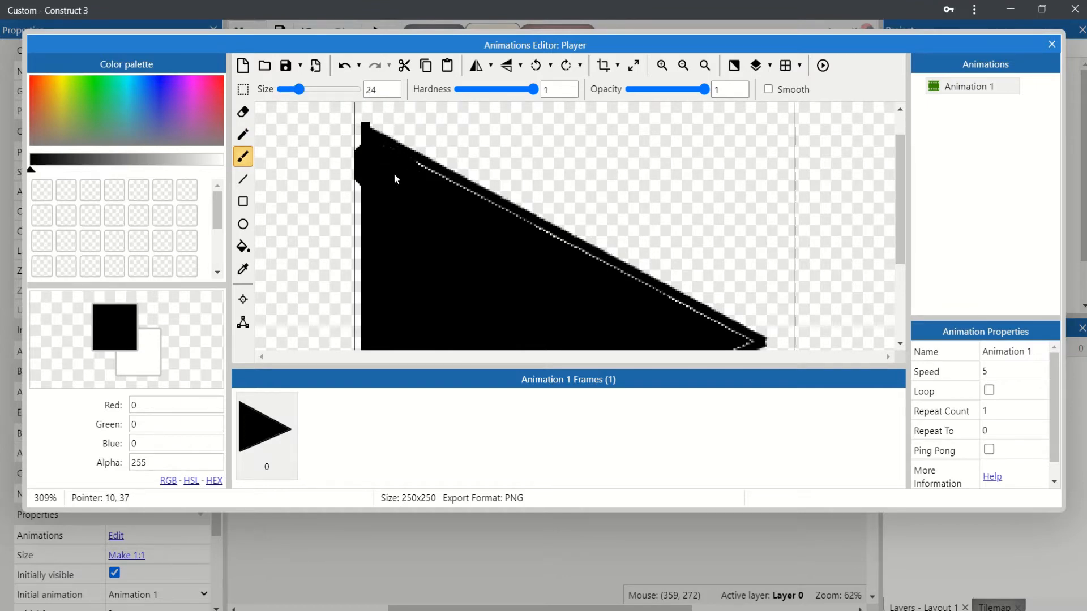
pyautogui.moveTo(388, 160); pyautogui.dragTo(471, 207)
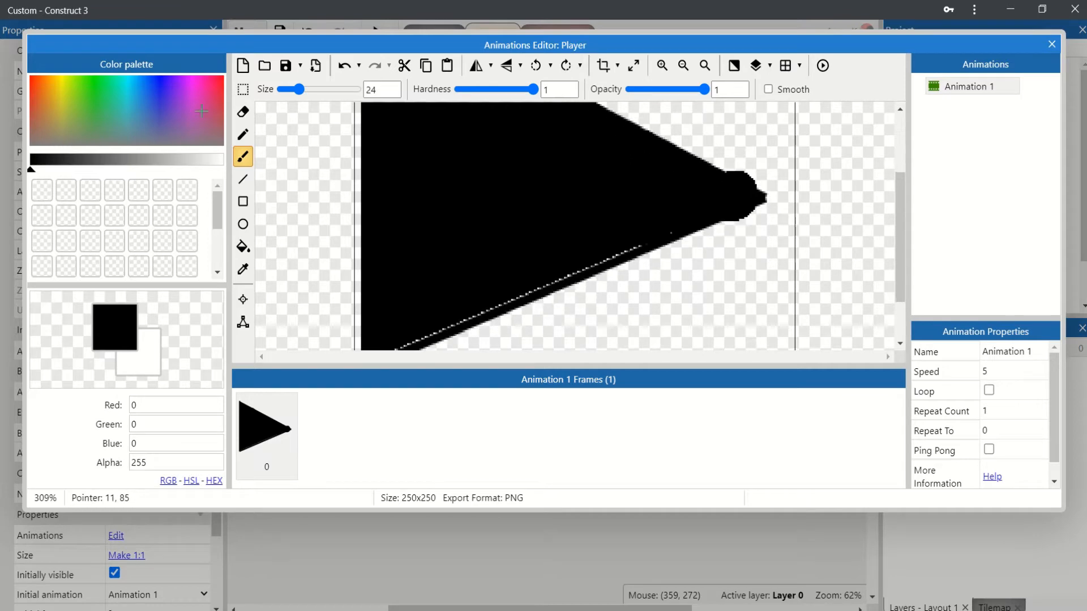
# - Cover the white seam on the lower edge using a thinner line
pyautogui.click(242, 179)
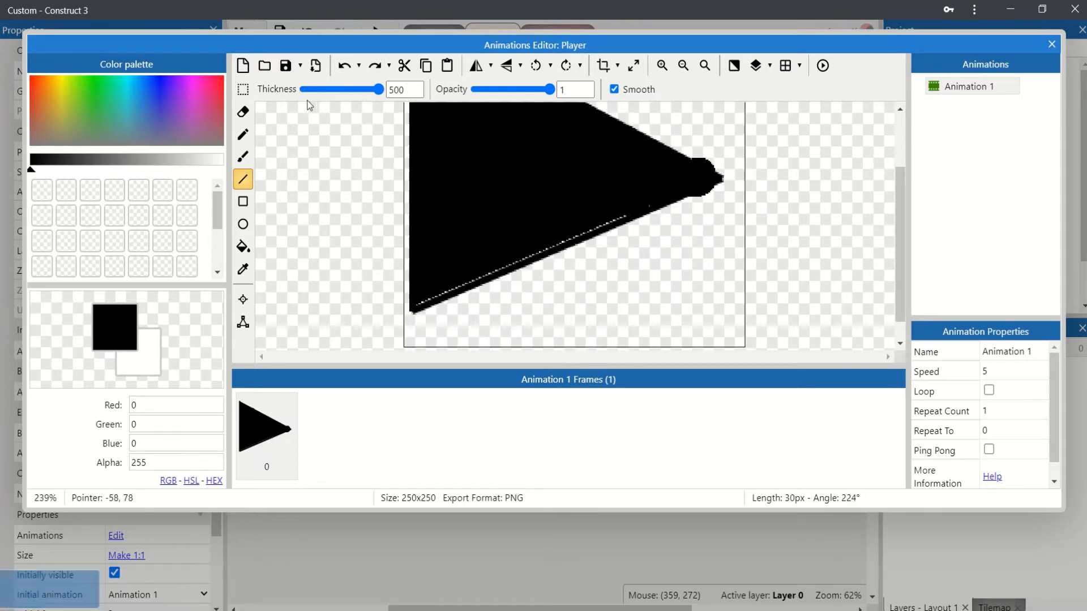
pyautogui.moveTo(378, 89); pyautogui.dragTo(310, 89)
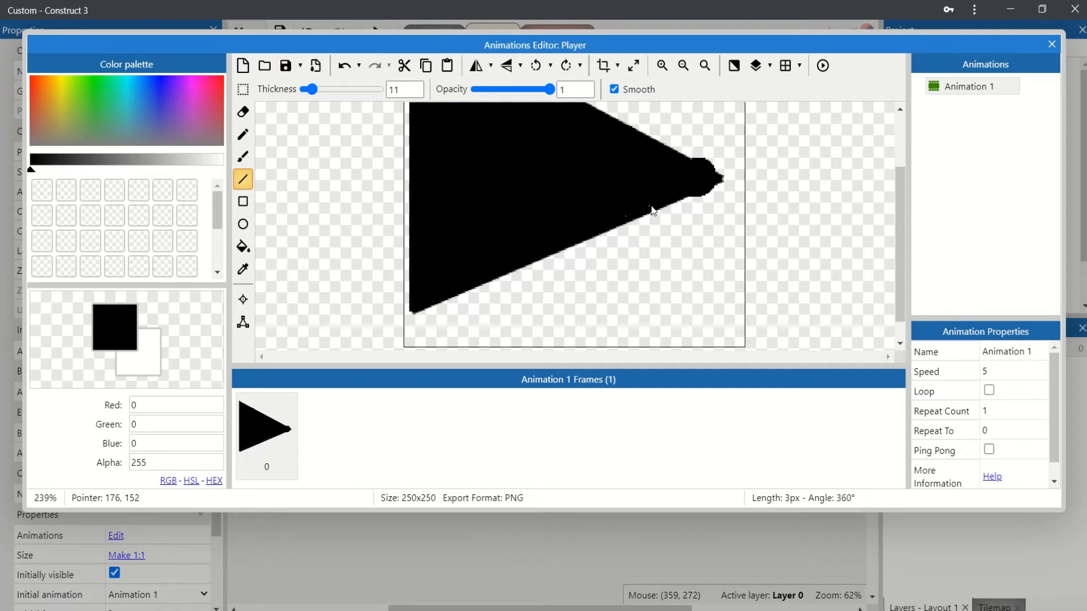
pyautogui.click(242, 112)
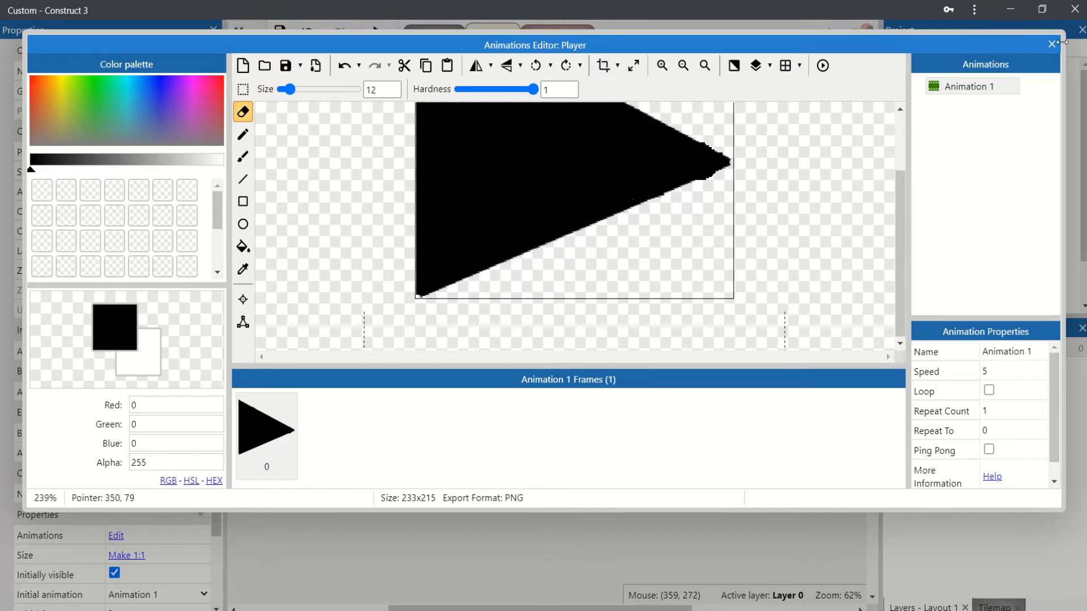
# - Close the image editor and add the Custom movement behavior to Player
pyautogui.click(1050, 44)
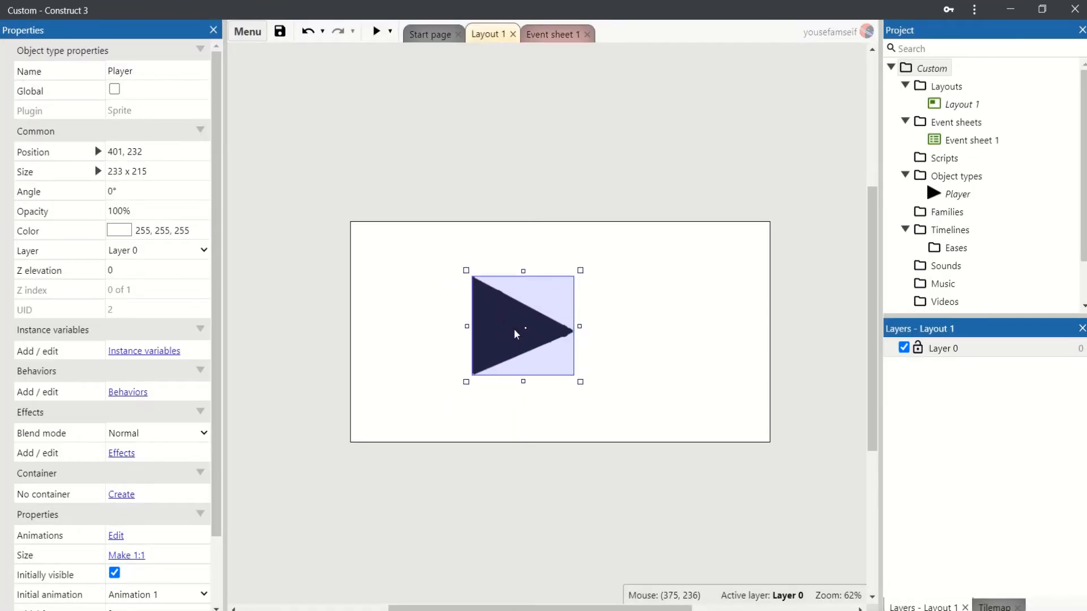
pyautogui.moveTo(279, 344)
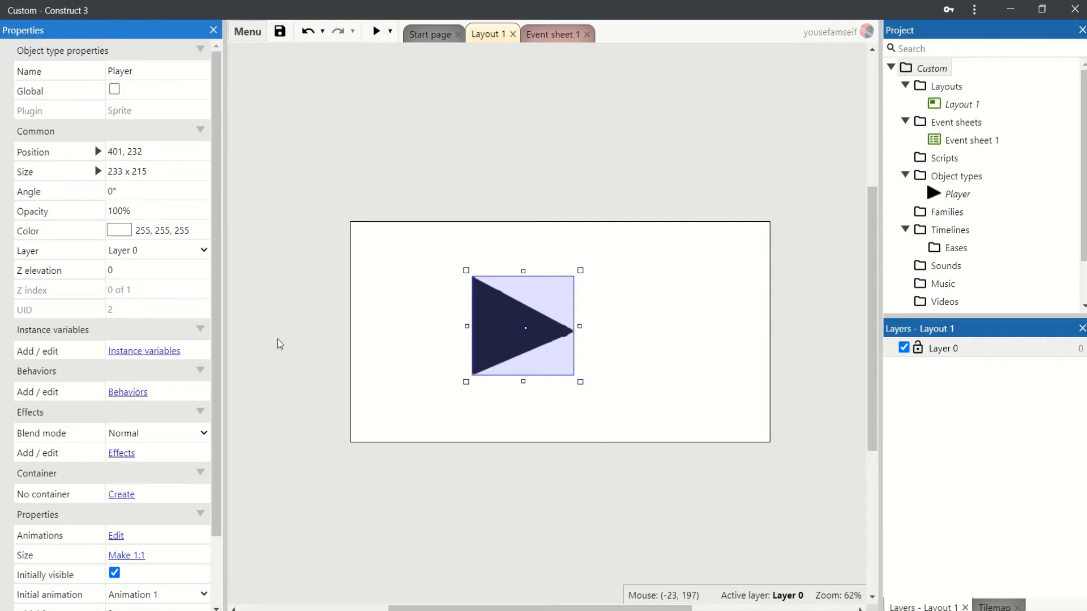
pyautogui.click(127, 392)
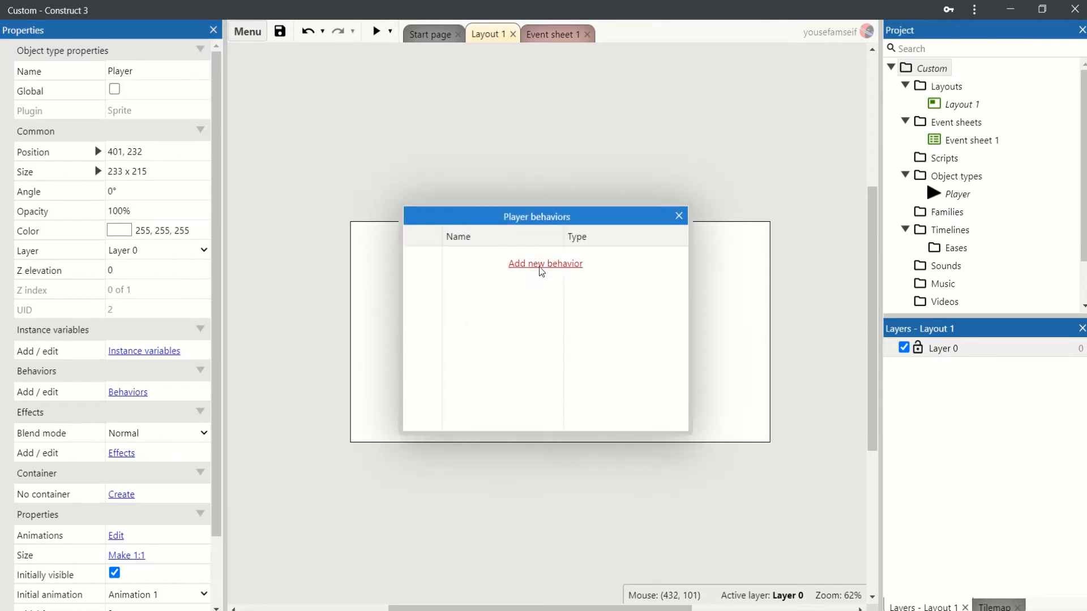
pyautogui.click(546, 263)
pyautogui.write('cu')
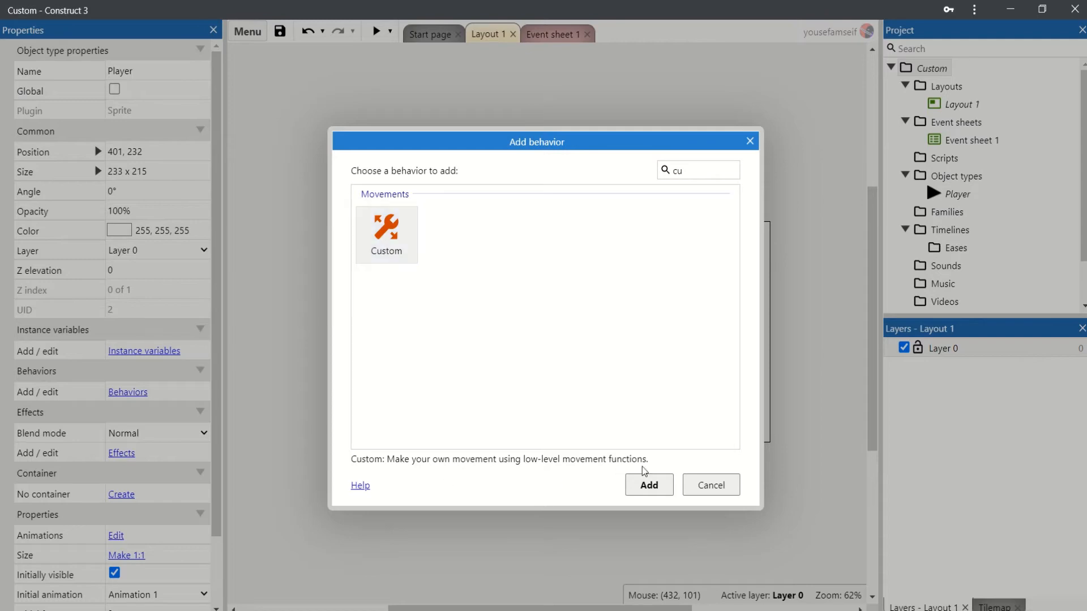
pyautogui.click(650, 484)
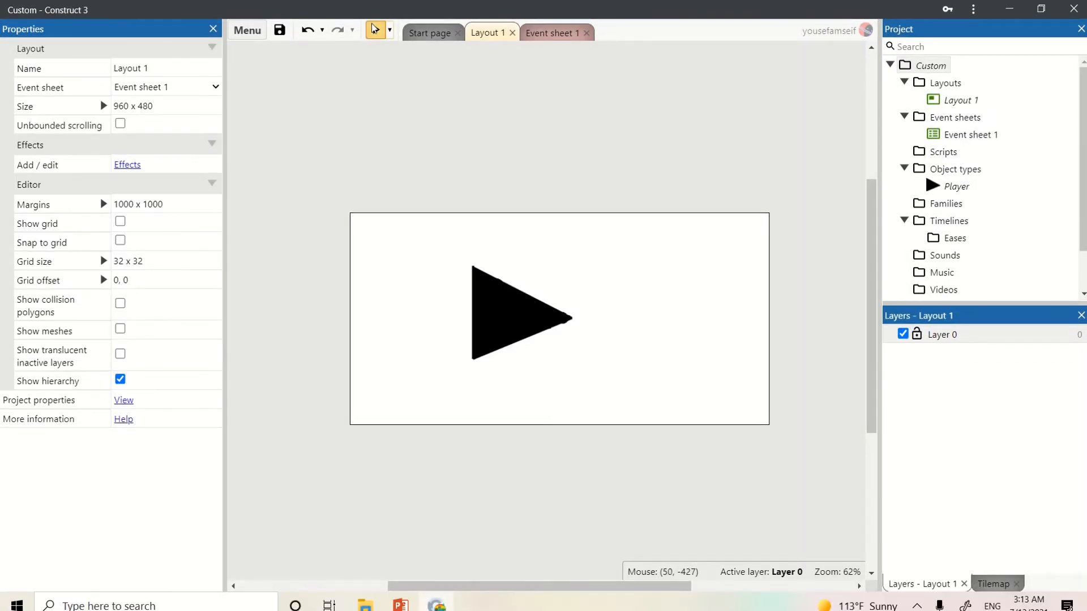
pyautogui.click(376, 29)
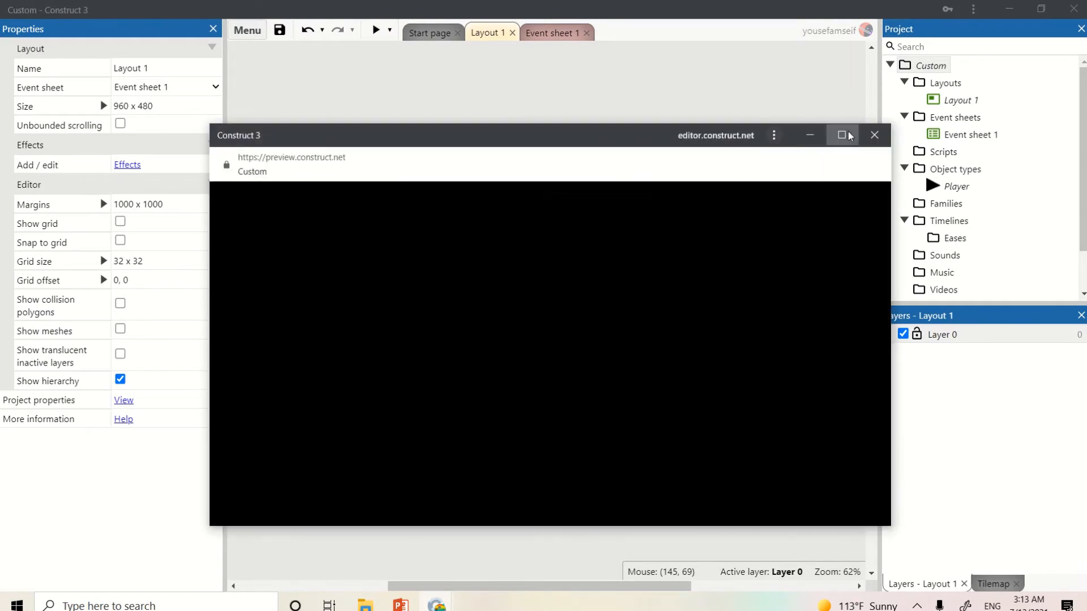
pyautogui.click(842, 135)
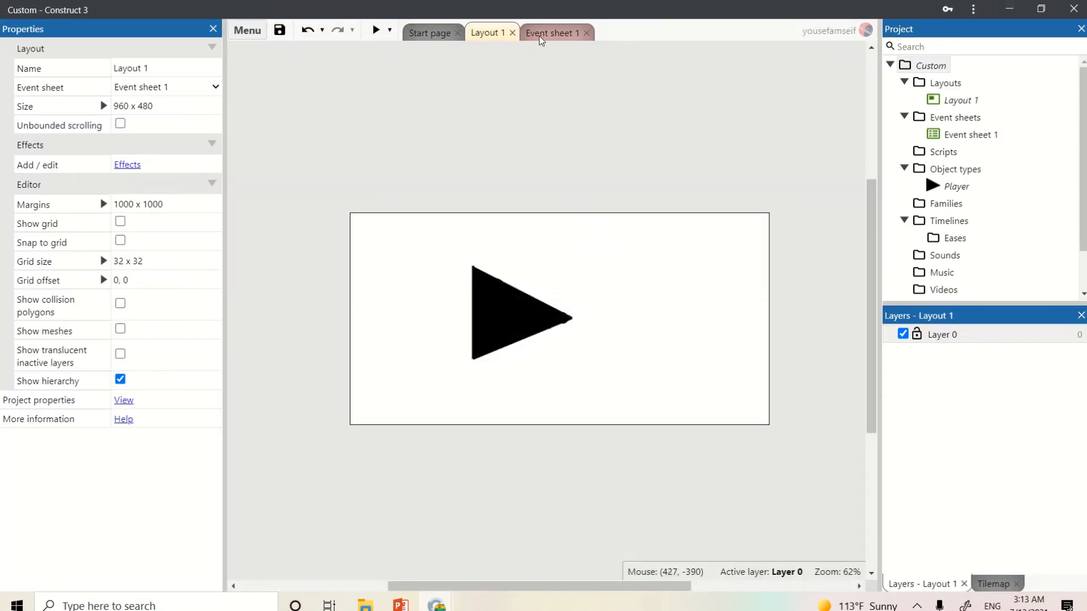
# - Insert a Keyboard object through Event sheet 1's Add event dialog
pyautogui.click(552, 32)
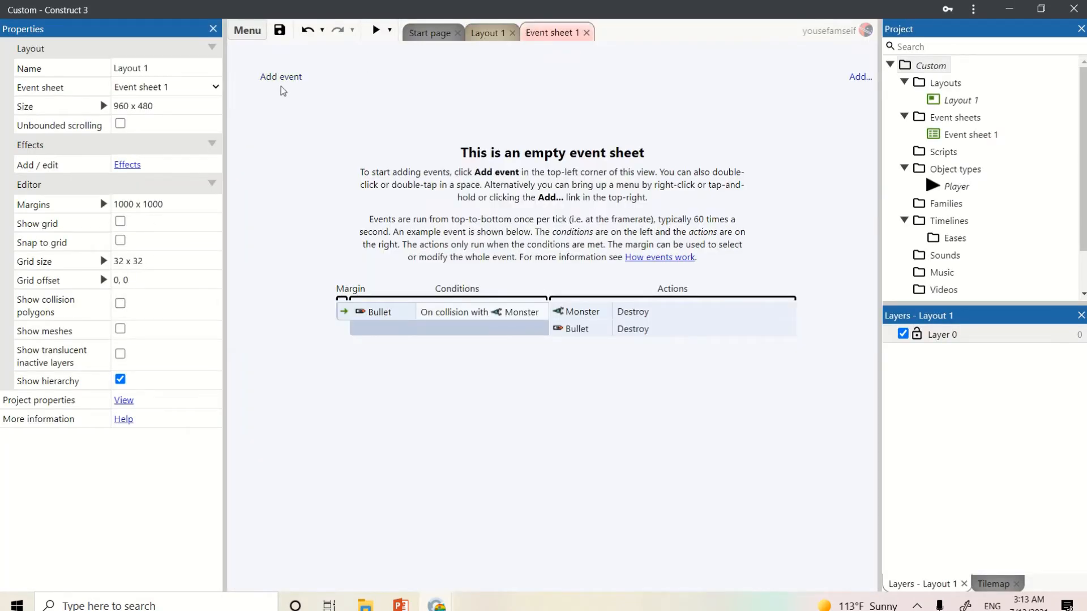
pyautogui.click(280, 77)
pyautogui.write('k')
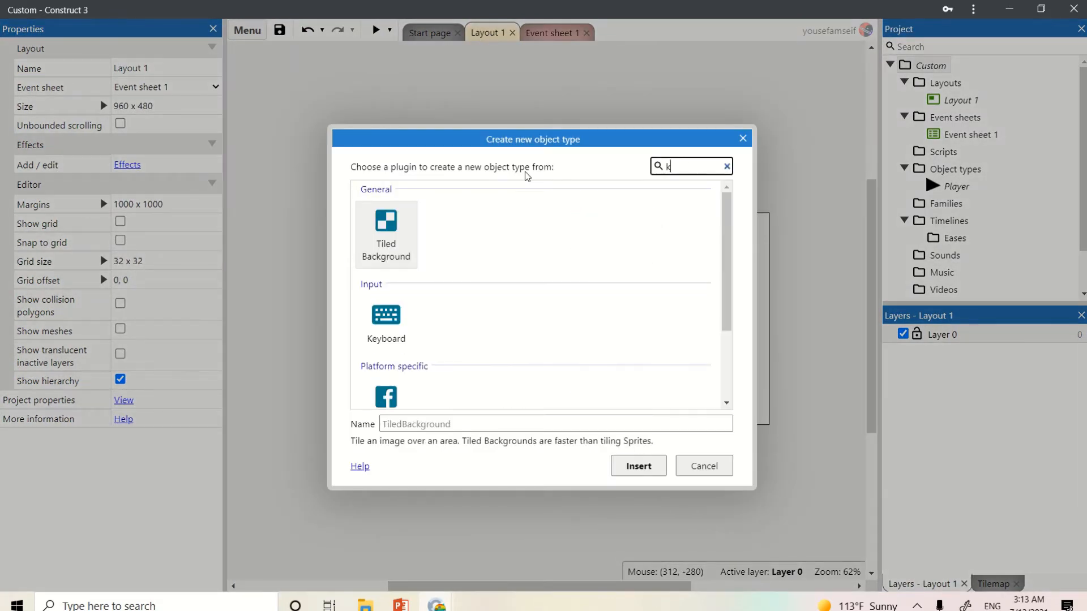
pyautogui.write('ey')
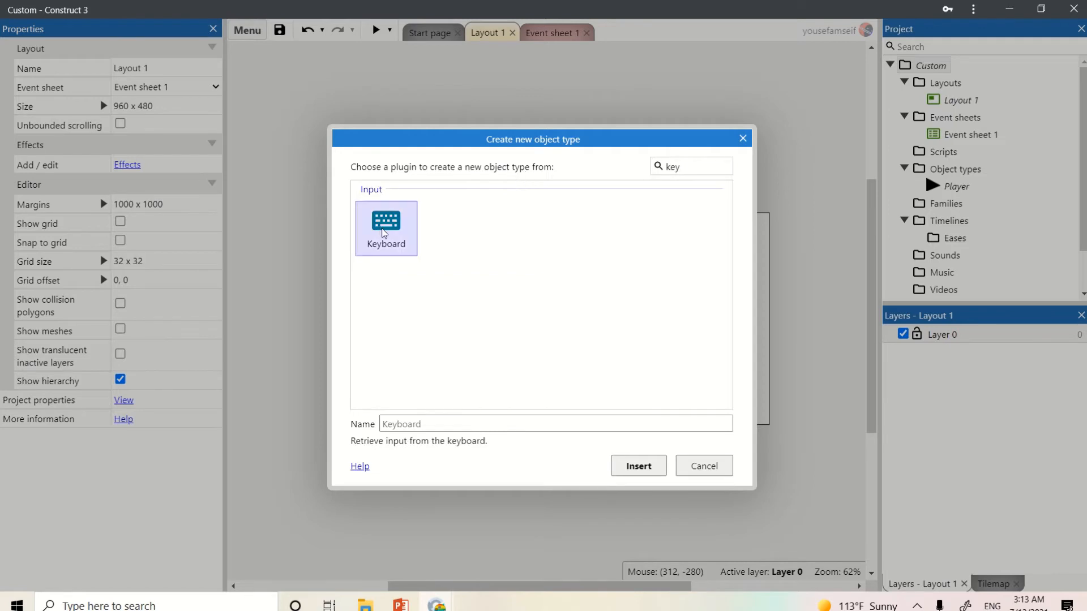
pyautogui.click(638, 466)
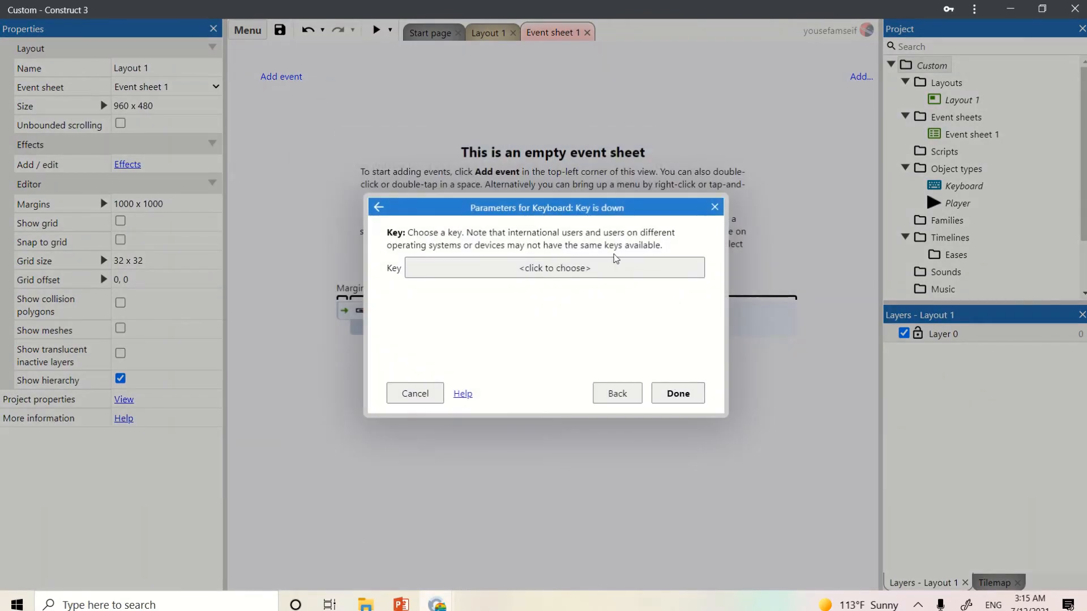
# - Make holding Up arrow accelerate Player's Custom movement at 60 toward Self.Angle
pyautogui.click(553, 268)
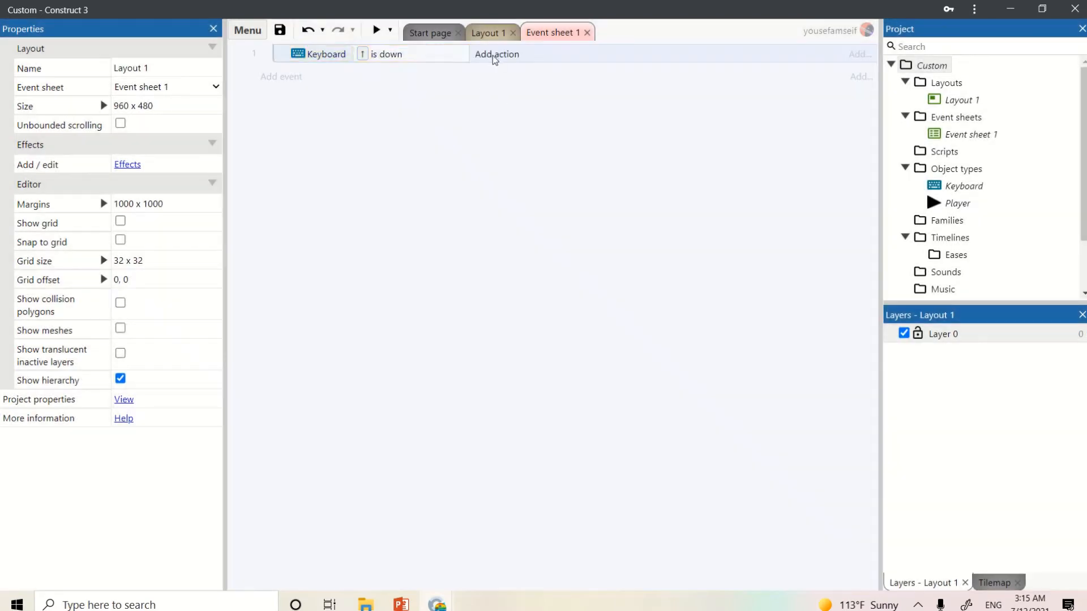
pyautogui.click(496, 54)
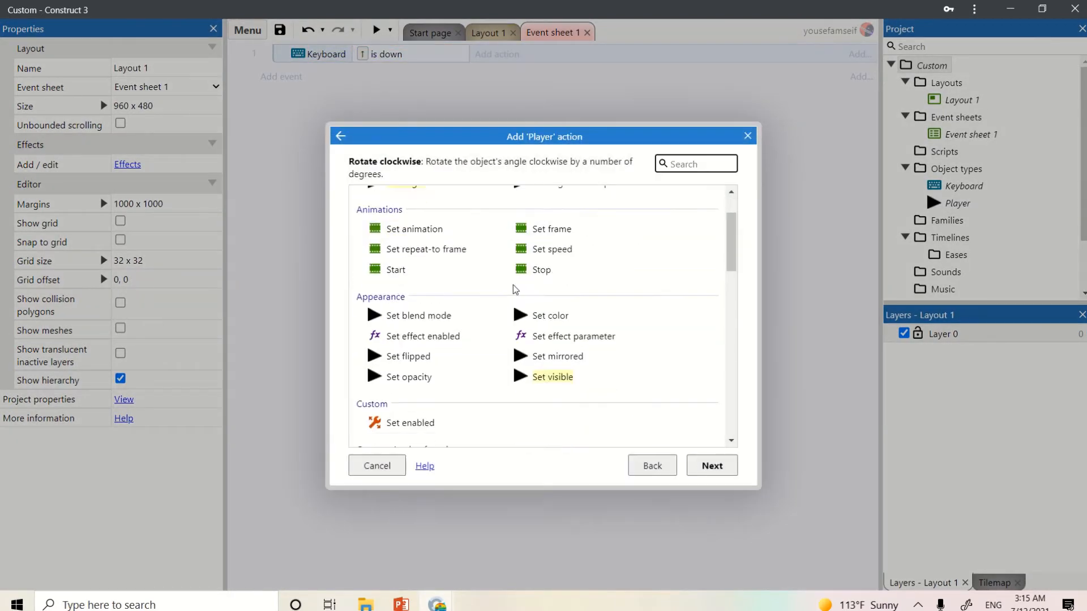
pyautogui.scroll(-3)
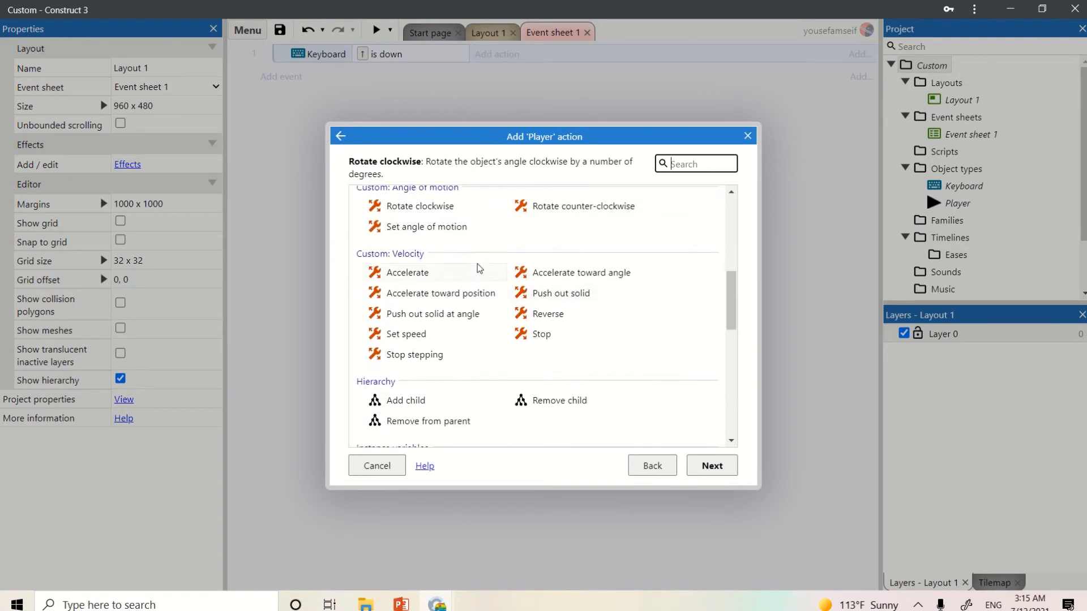
pyautogui.moveTo(612, 287)
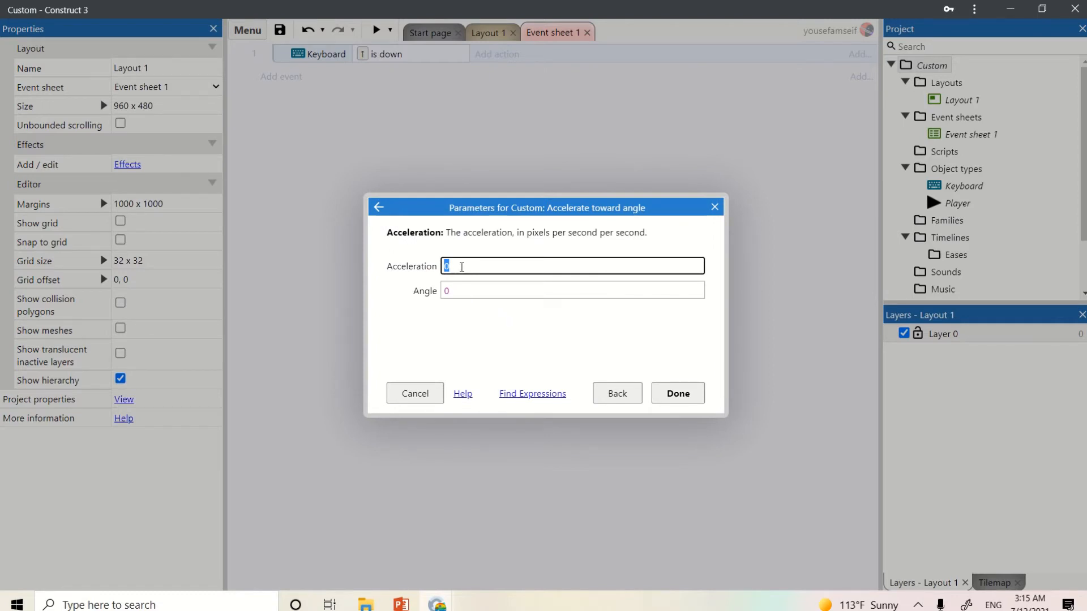
pyautogui.write('1')
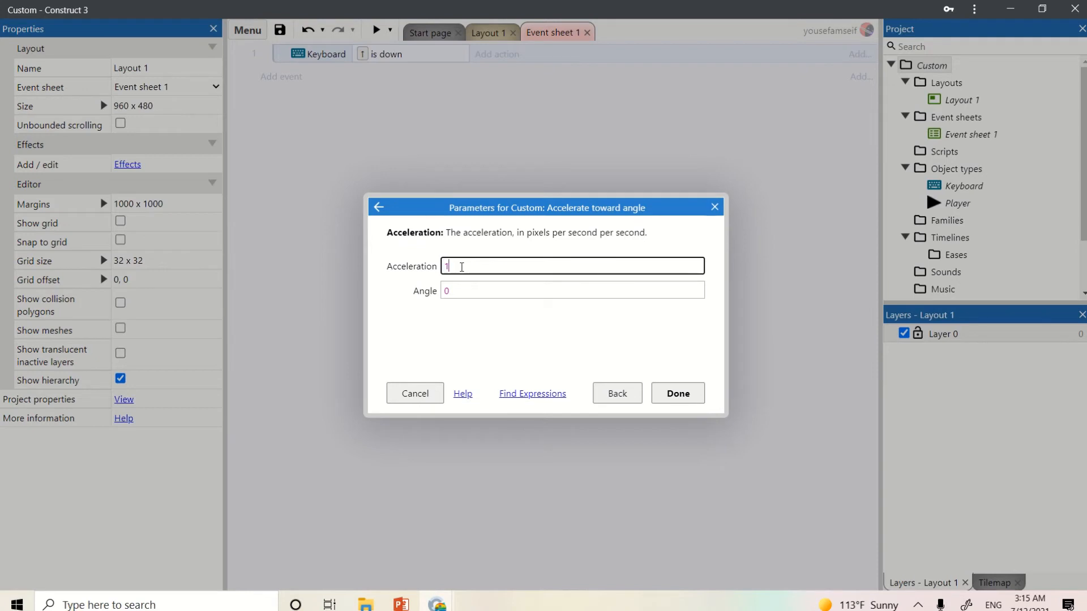
pyautogui.write('60')
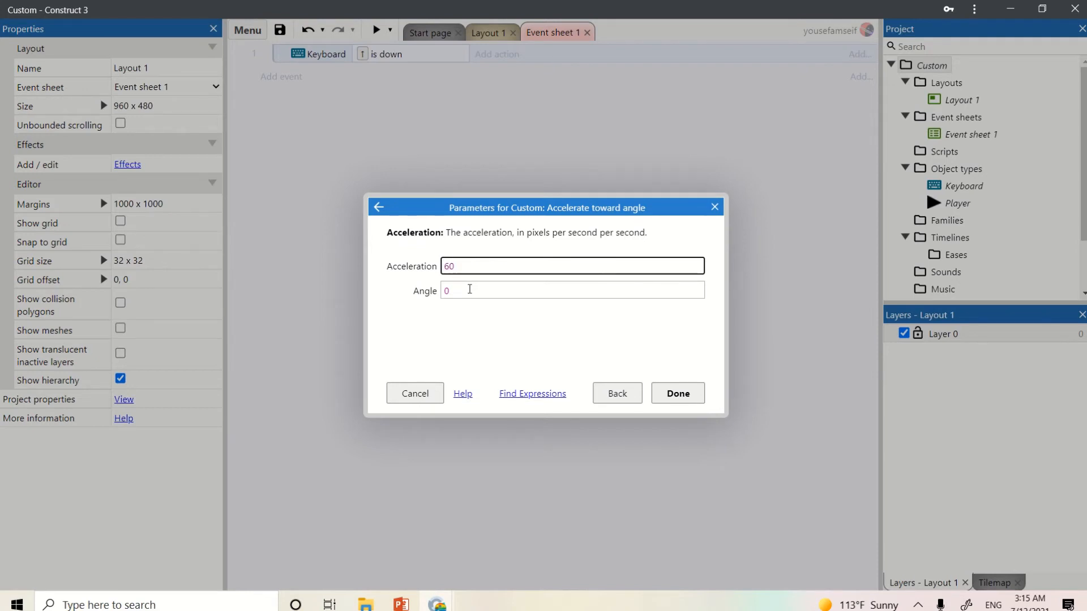
pyautogui.write('sel')
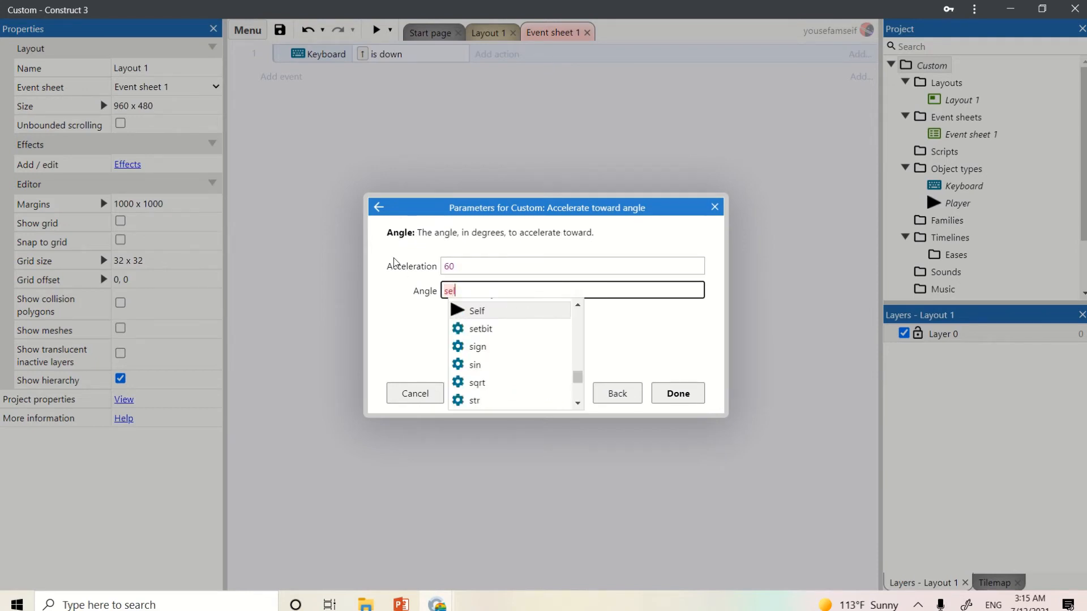
pyautogui.write('Self.an')
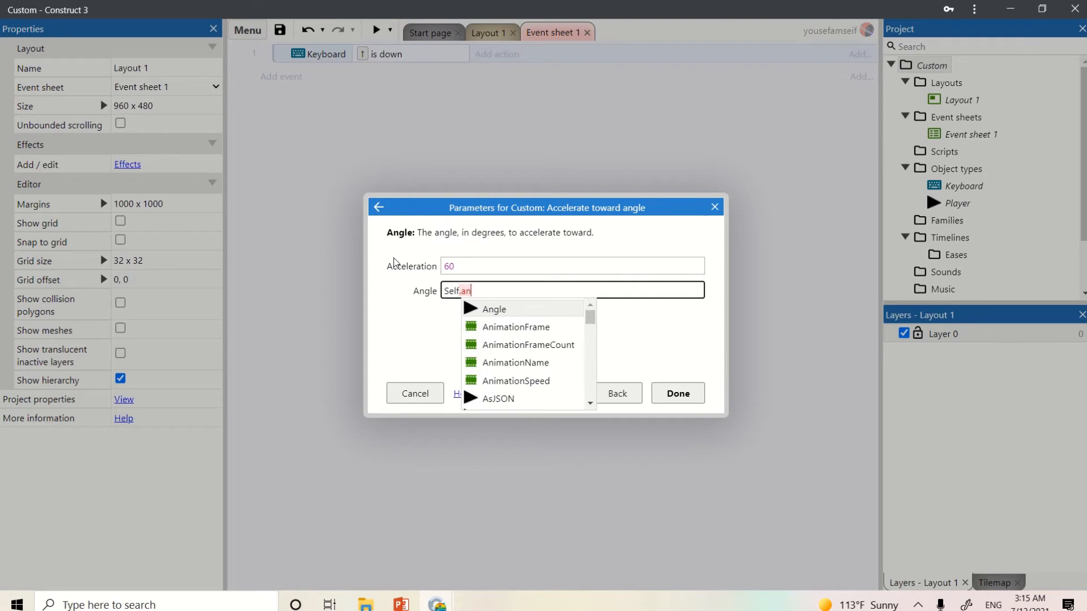
pyautogui.click(677, 394)
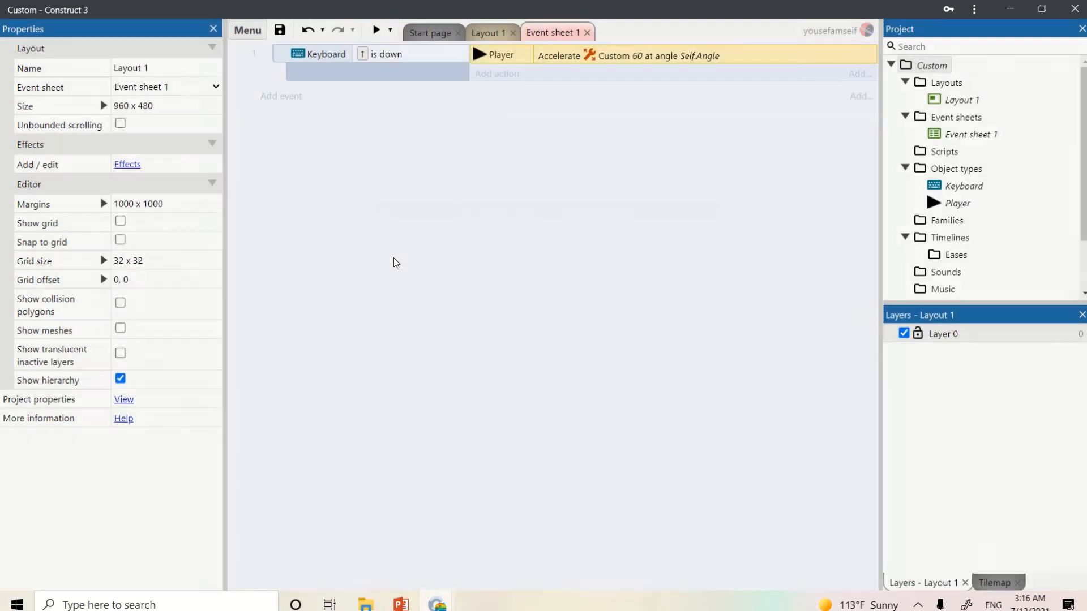
pyautogui.moveTo(382, 201)
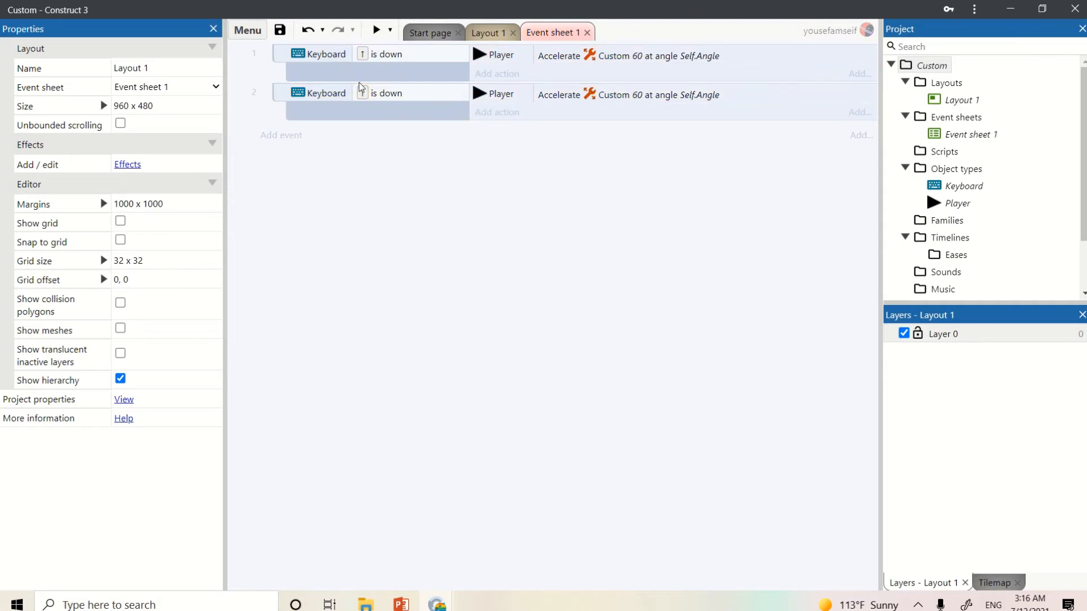
# - Change the copied event's key to Down arrow and its acceleration to -60
pyautogui.click(386, 92)
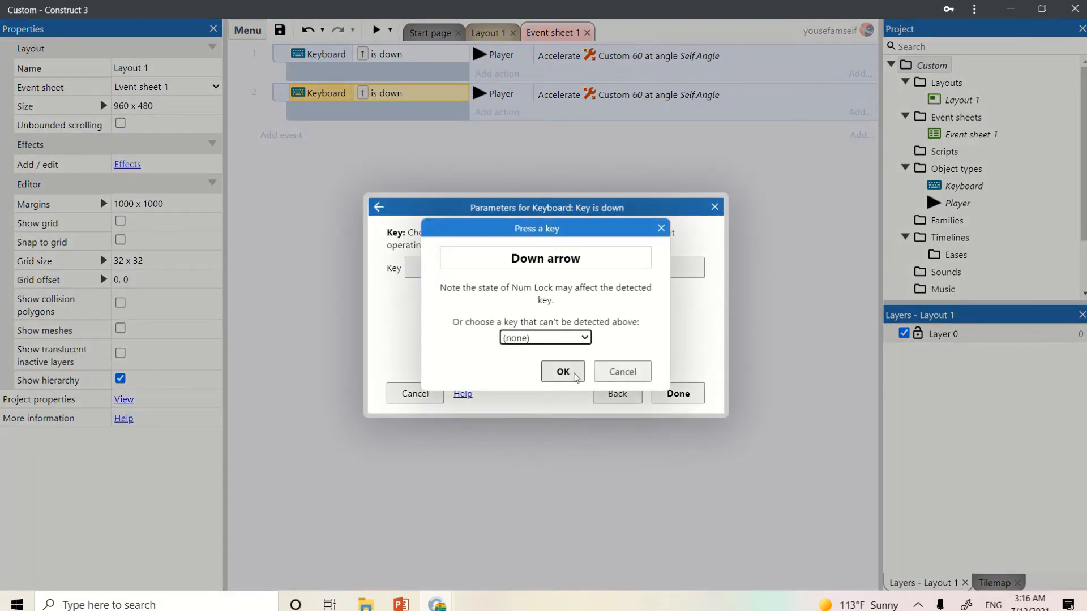
pyautogui.click(562, 371)
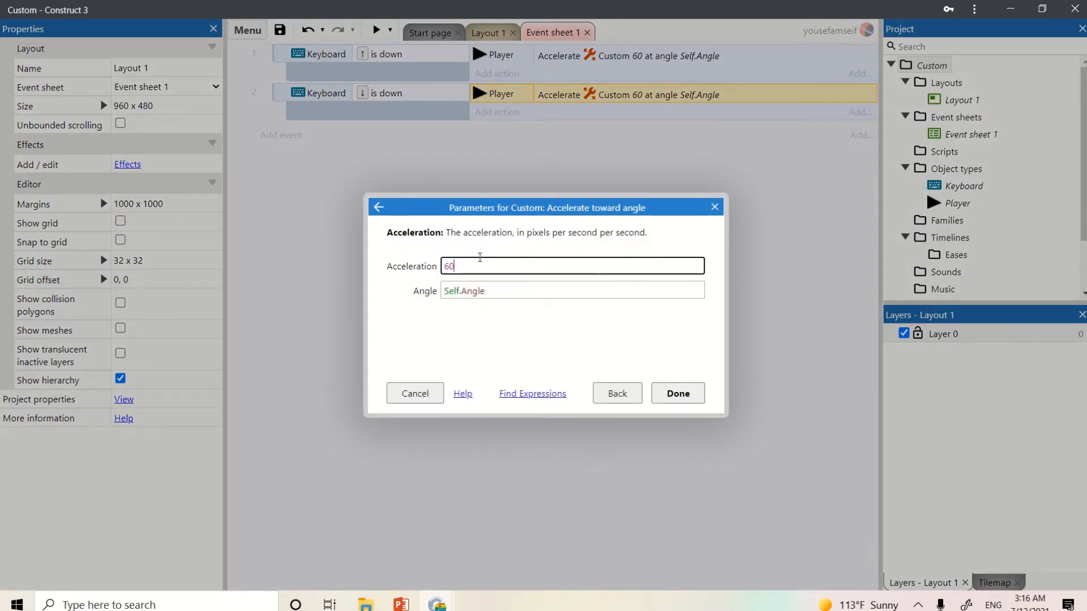
pyautogui.write('-60')
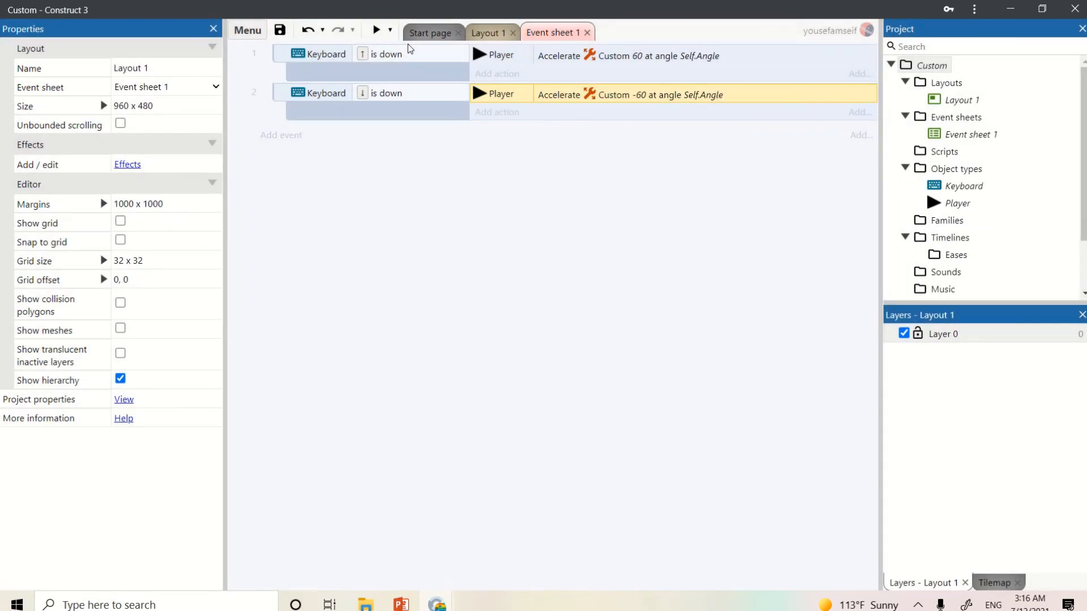
pyautogui.click(956, 201)
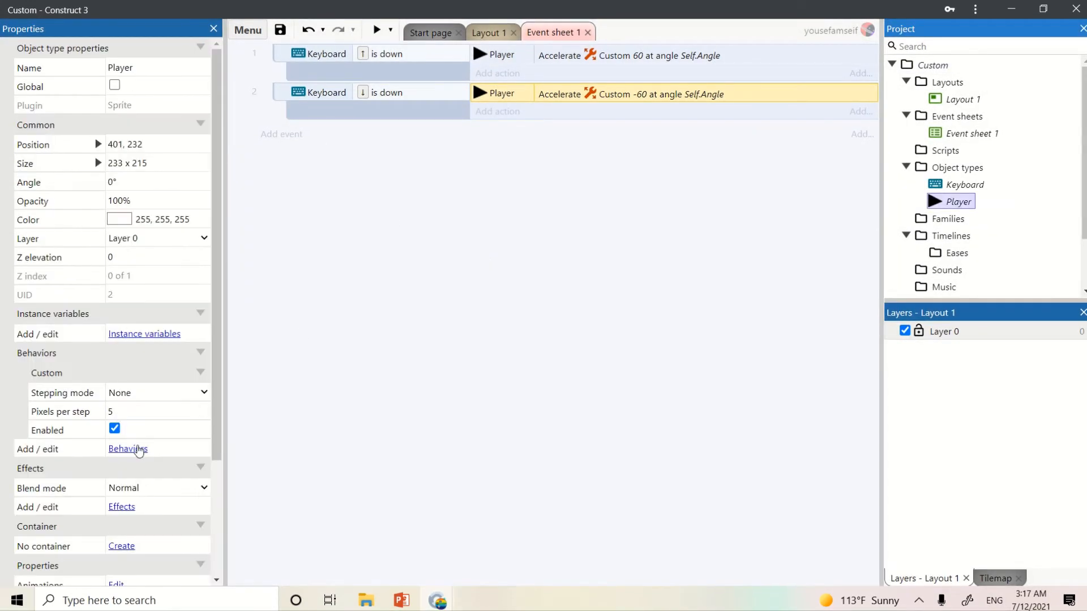
# - Add the Wrap behavior to Player and run a preview to test controls
pyautogui.click(128, 449)
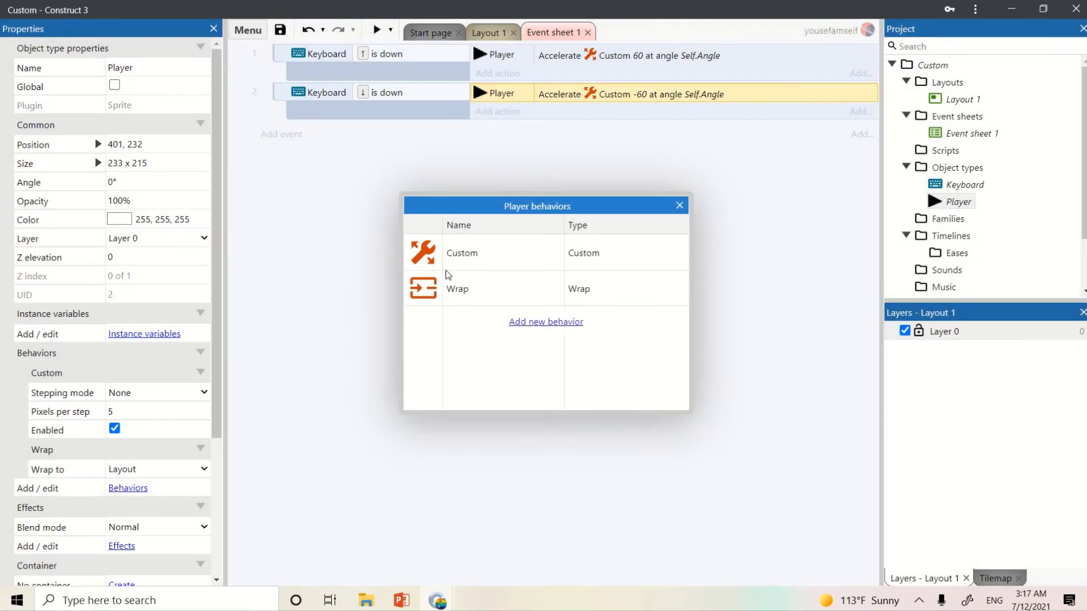
pyautogui.click(679, 206)
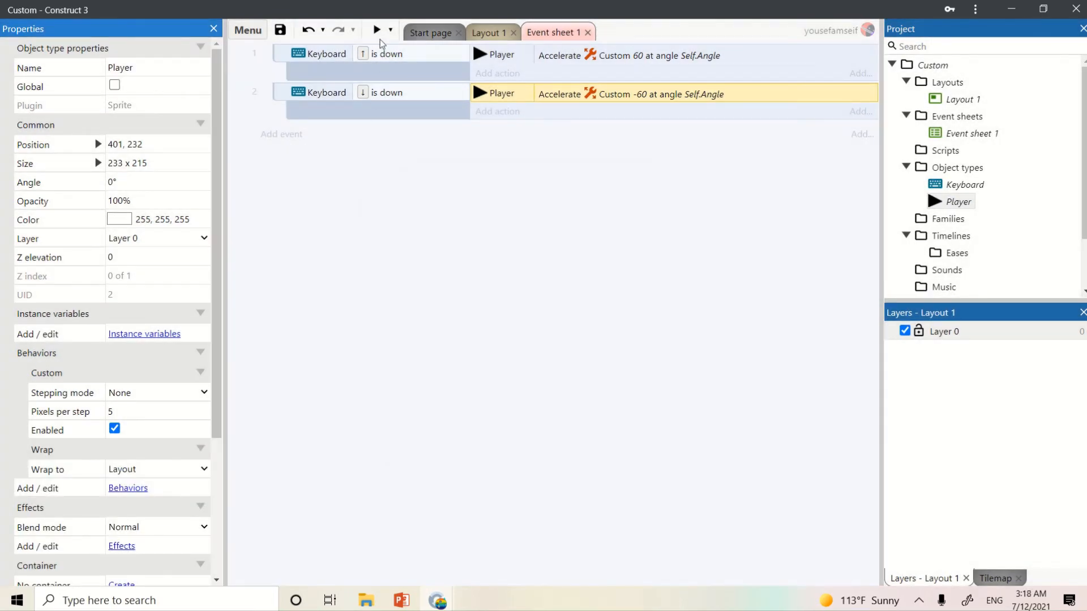
pyautogui.click(377, 30)
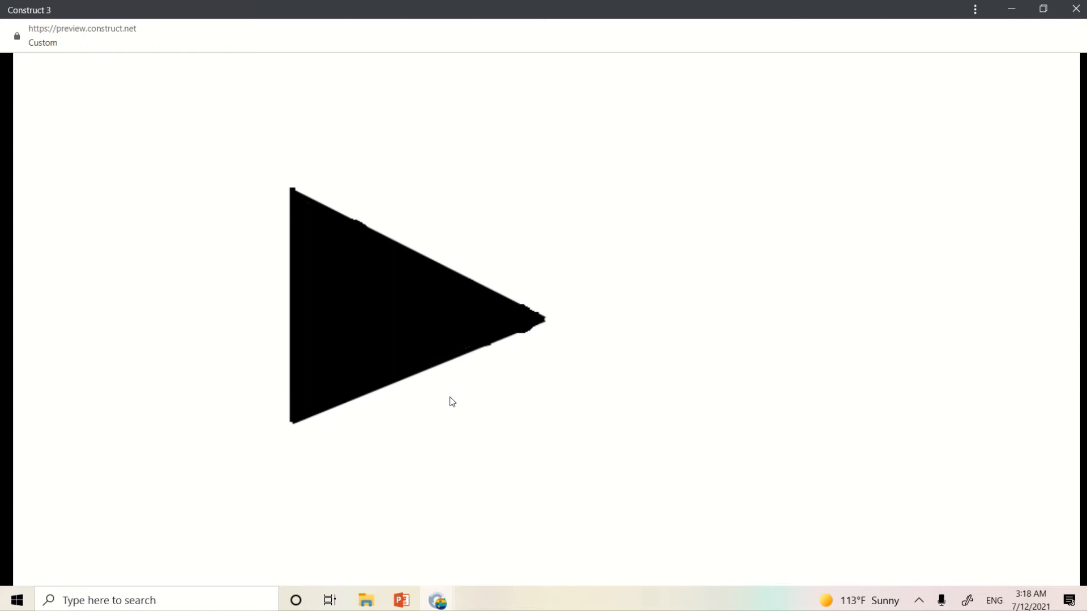
pyautogui.moveTo(832, 226)
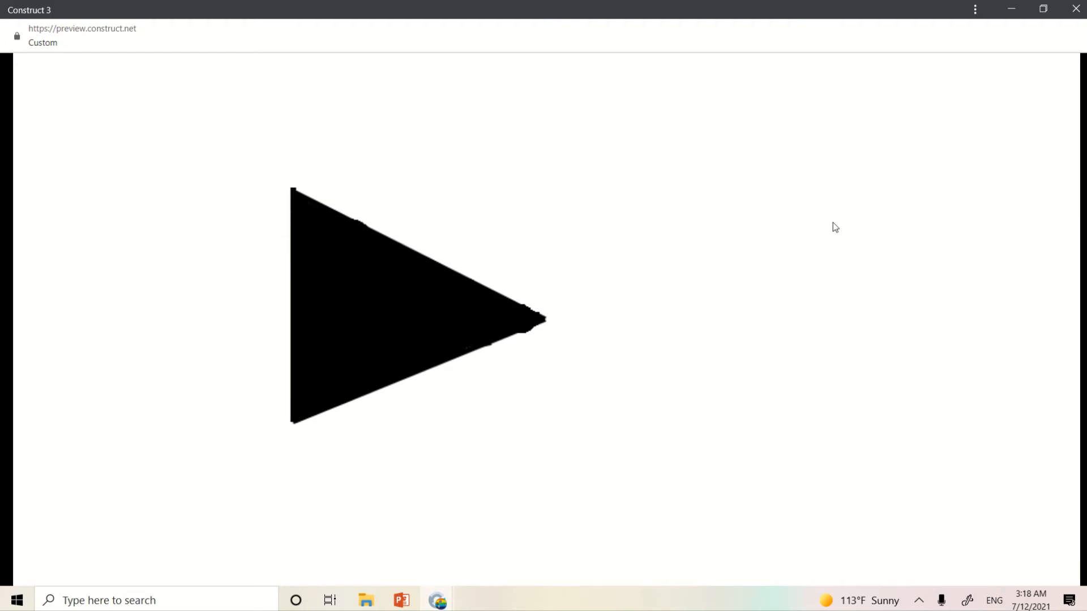
pyautogui.moveTo(747, 283)
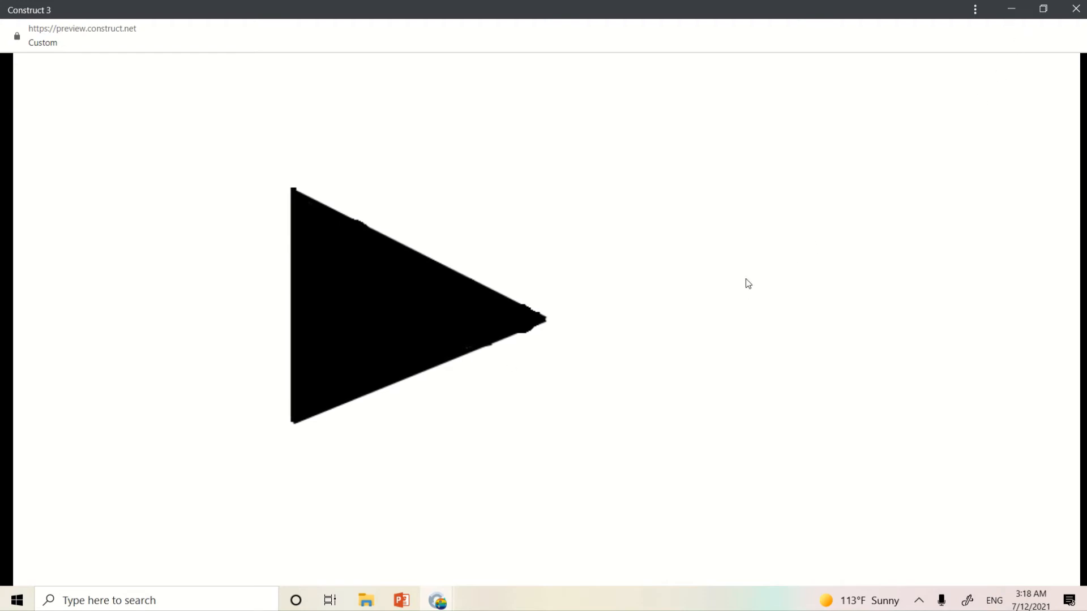
pyautogui.moveTo(926, 91)
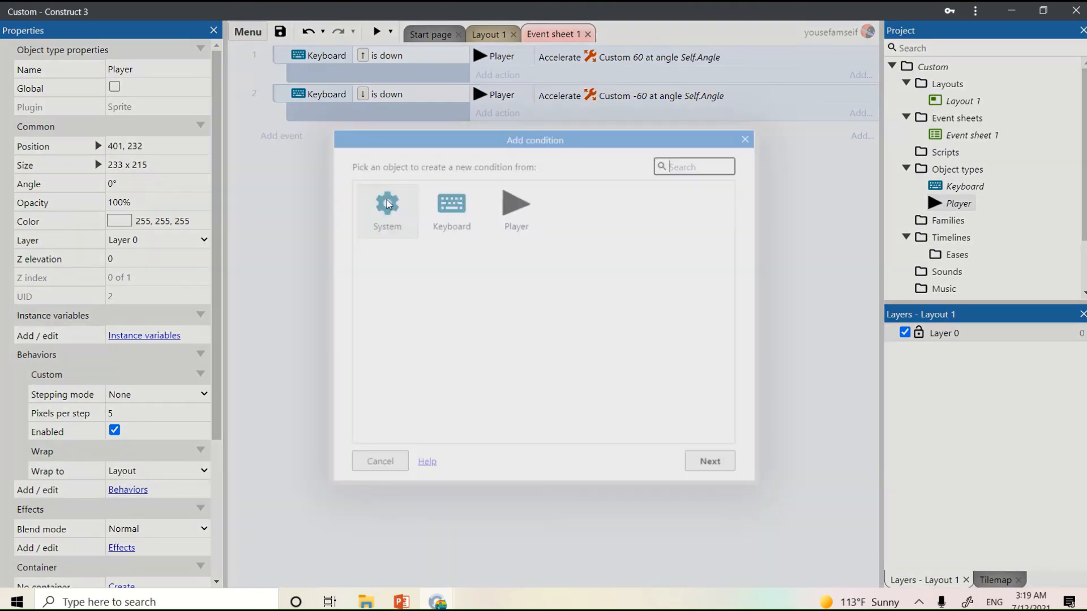
# - Add an event where holding the Right arrow rotates Player 2 degrees clockwise
pyautogui.click(452, 208)
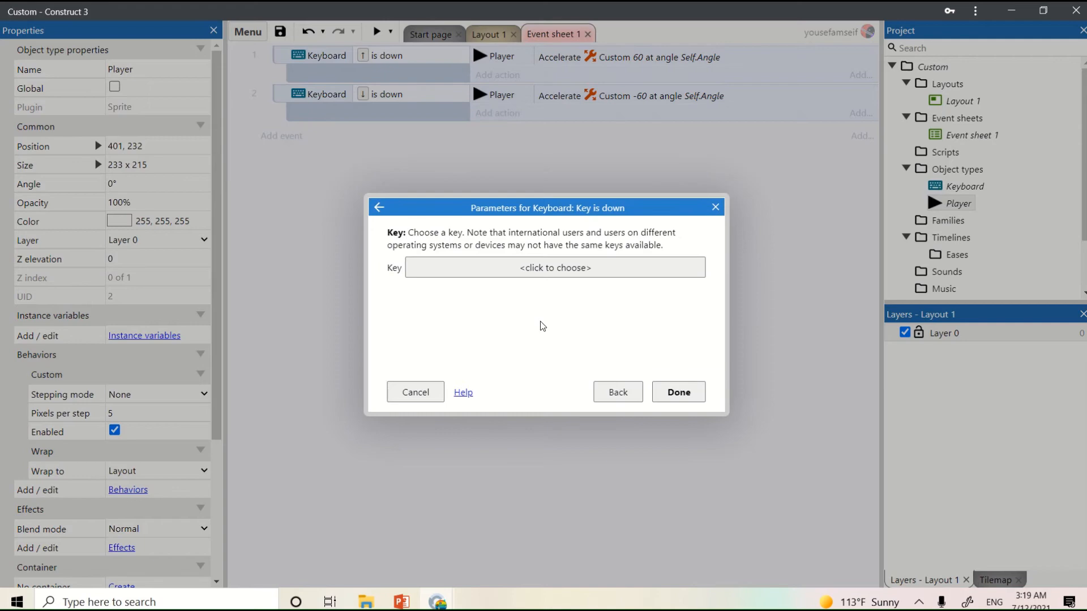
pyautogui.click(555, 268)
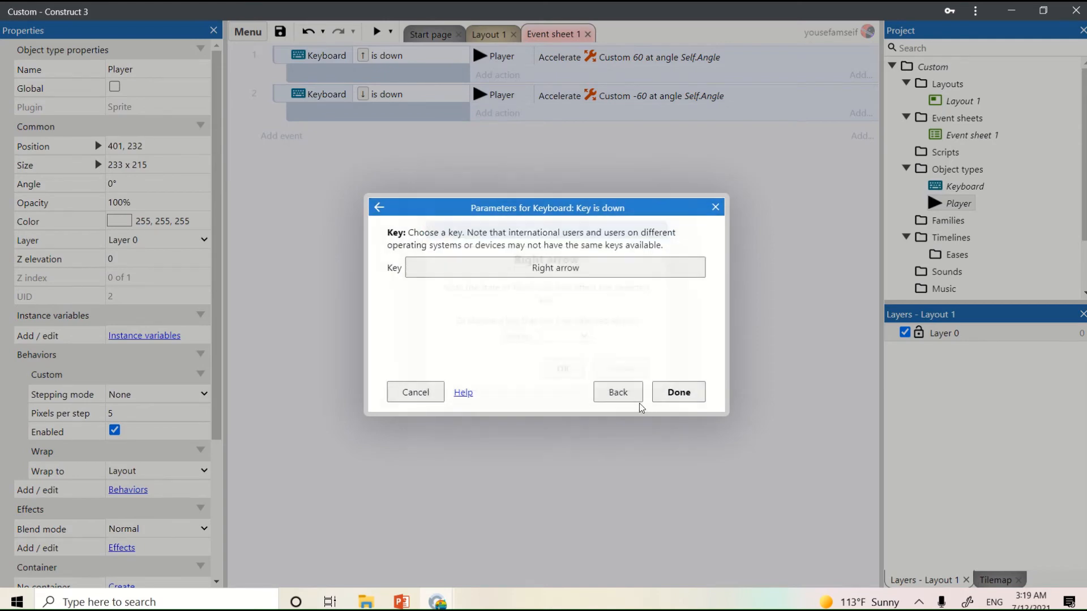
pyautogui.click(678, 392)
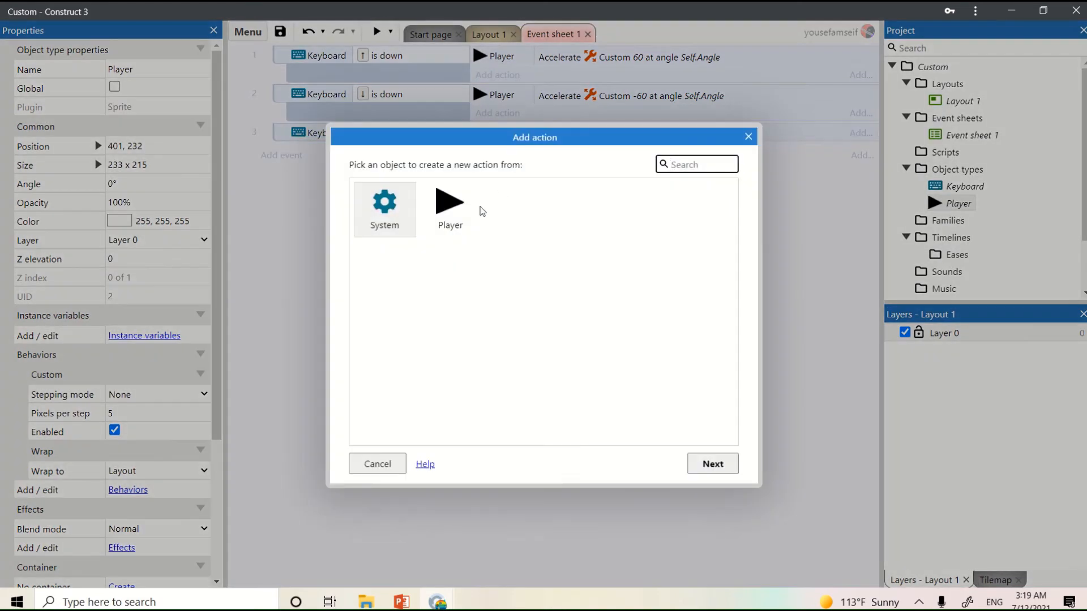
pyautogui.click(449, 200)
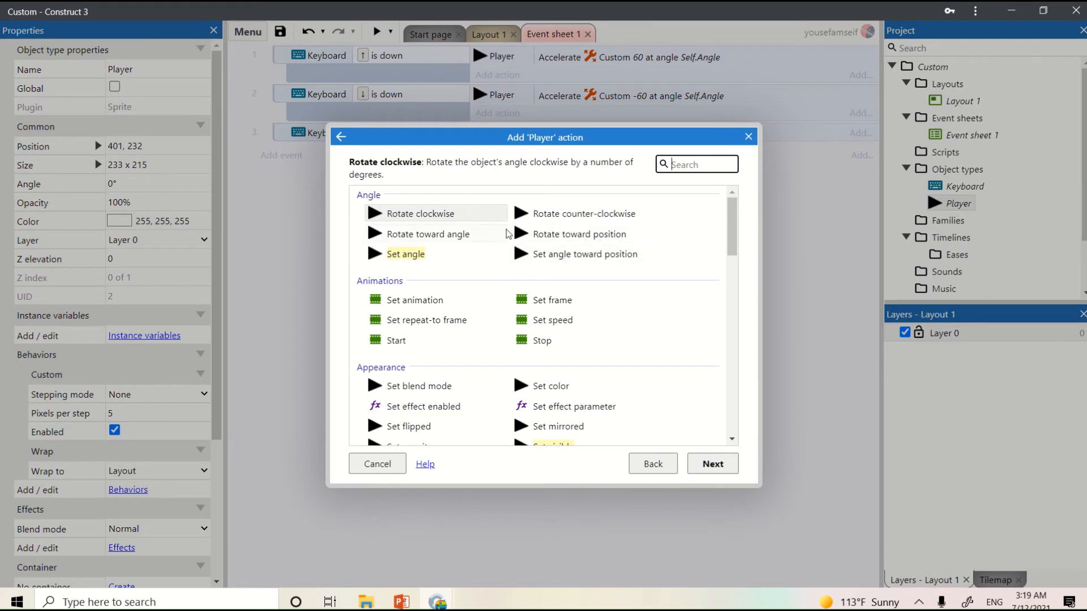
pyautogui.moveTo(587, 232)
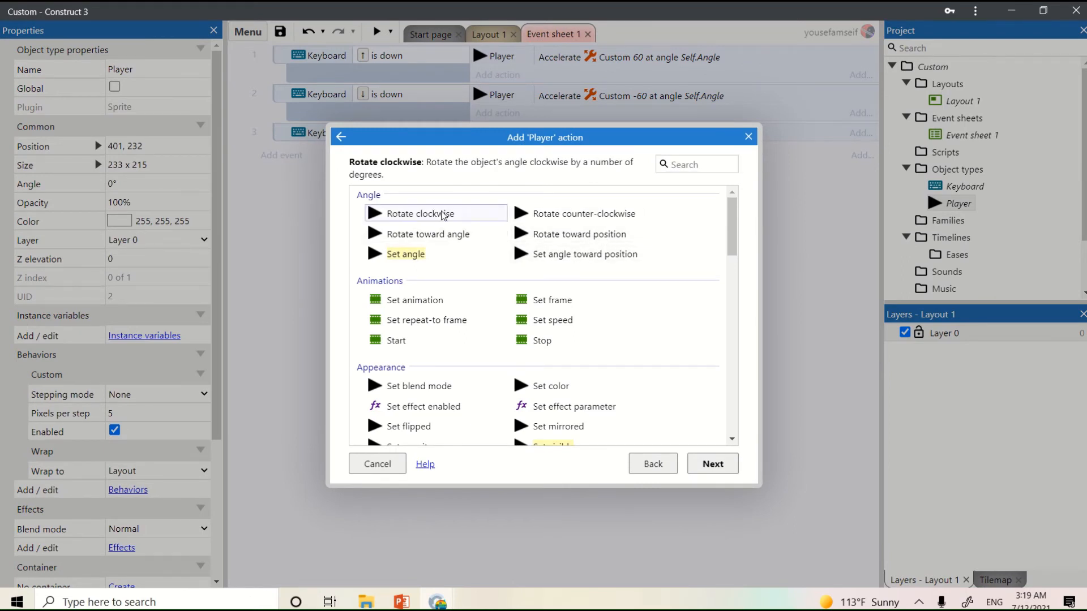
pyautogui.click(713, 464)
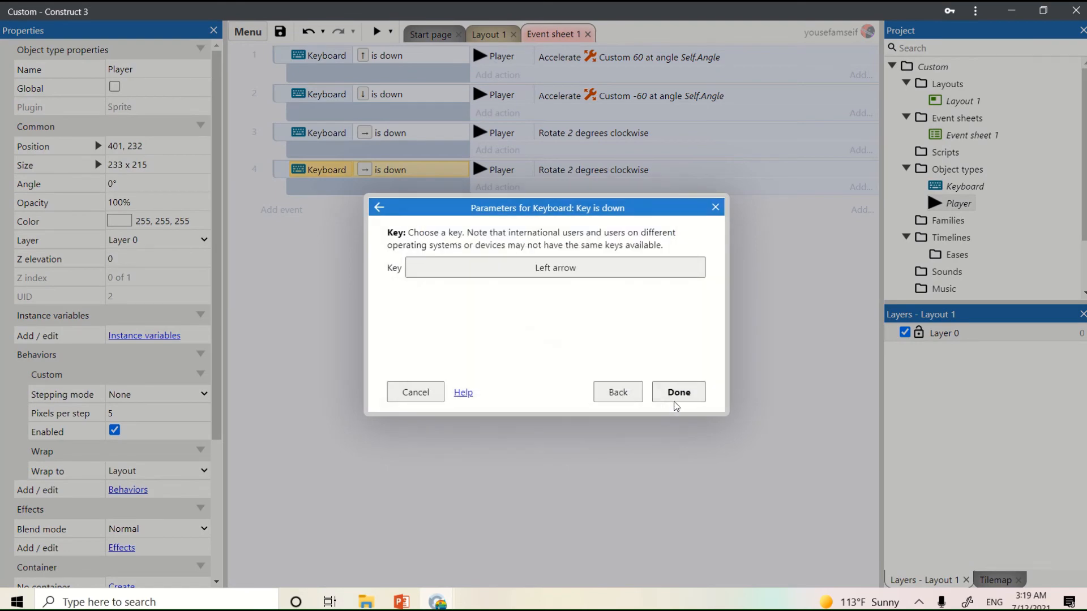
# - Copy the event for the Left arrow with counter-clockwise rotation, then preview the game
pyautogui.click(678, 391)
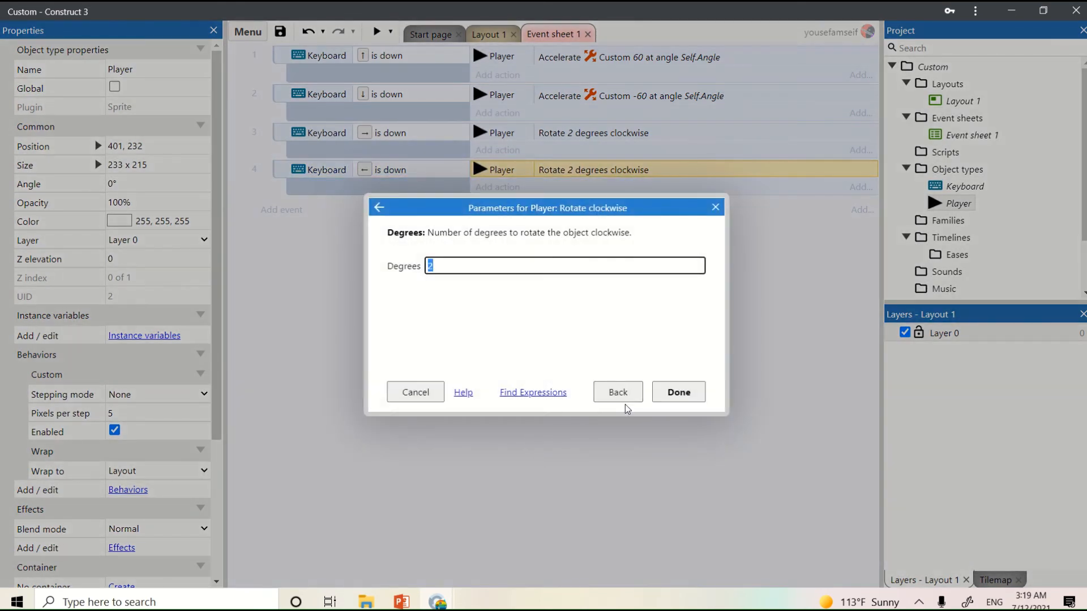
pyautogui.click(618, 392)
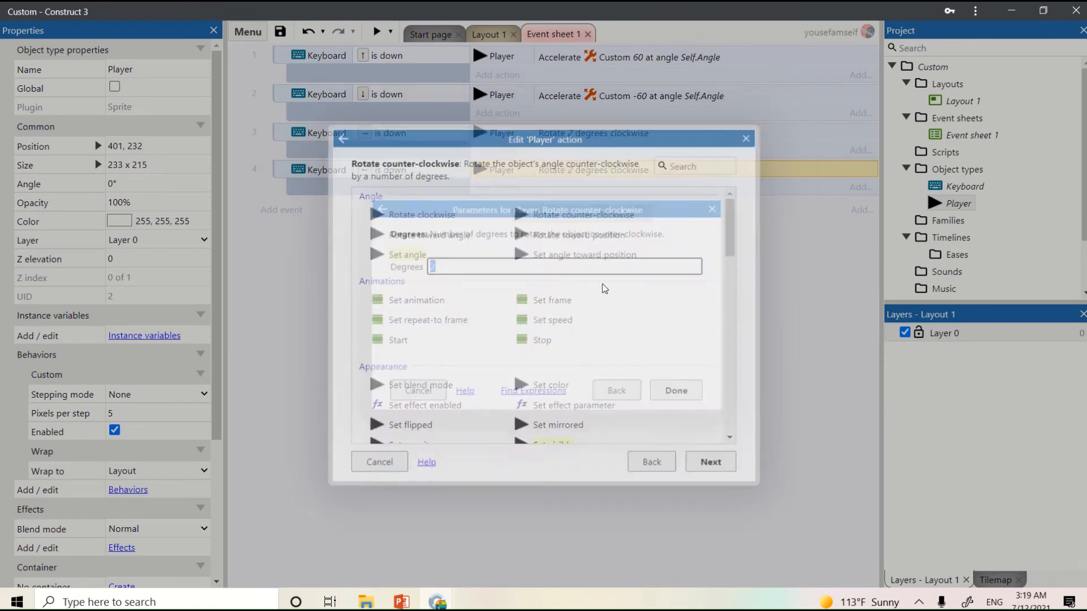
pyautogui.click(676, 390)
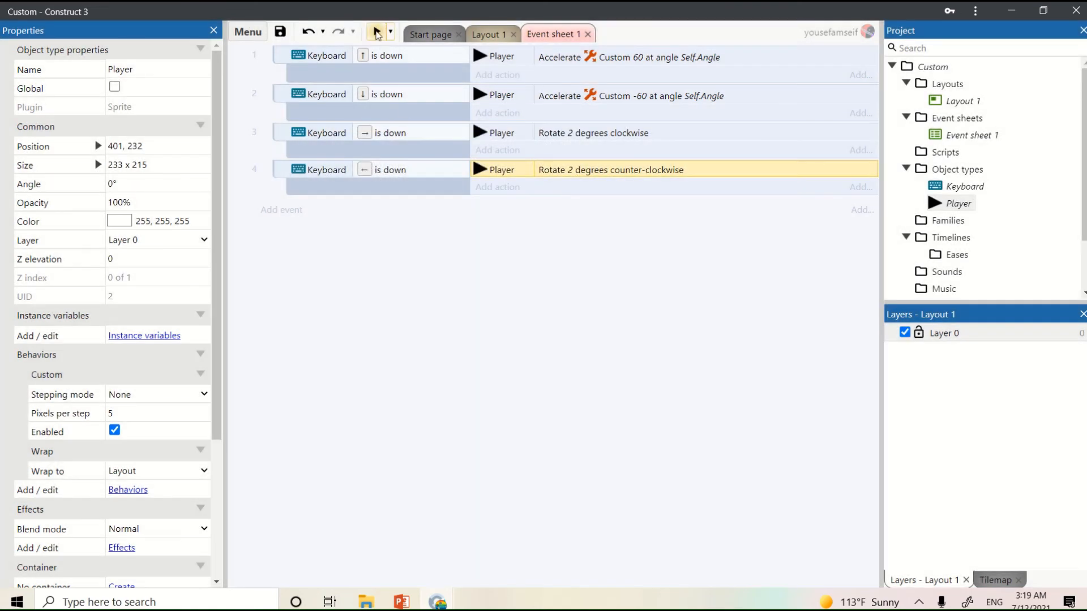
pyautogui.click(377, 31)
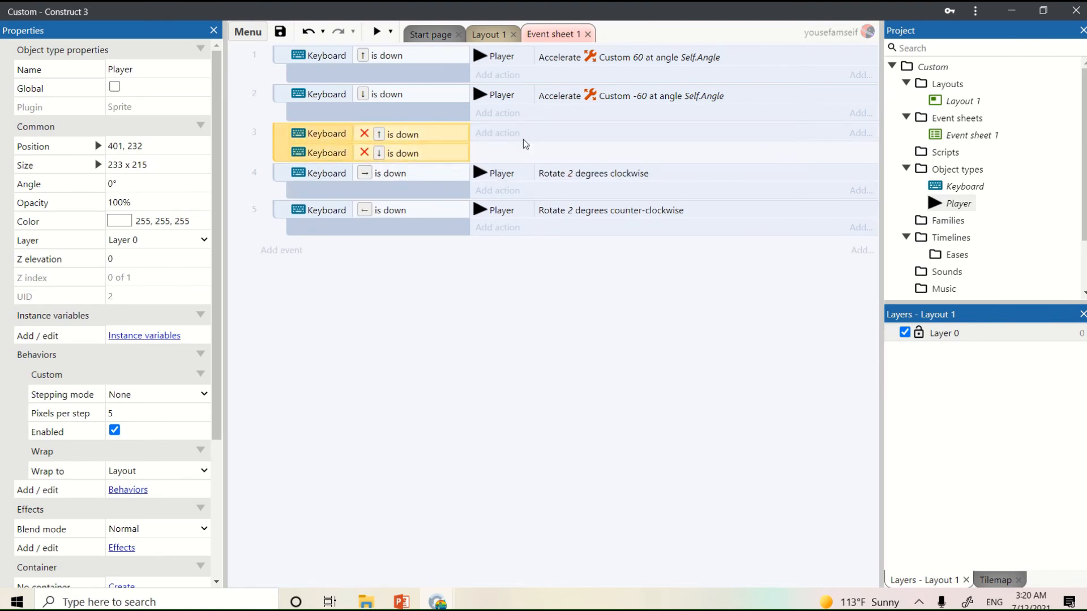
# - Give event 3 a Player Custom action setting overall speed to 0, then preview the game
pyautogui.click(497, 133)
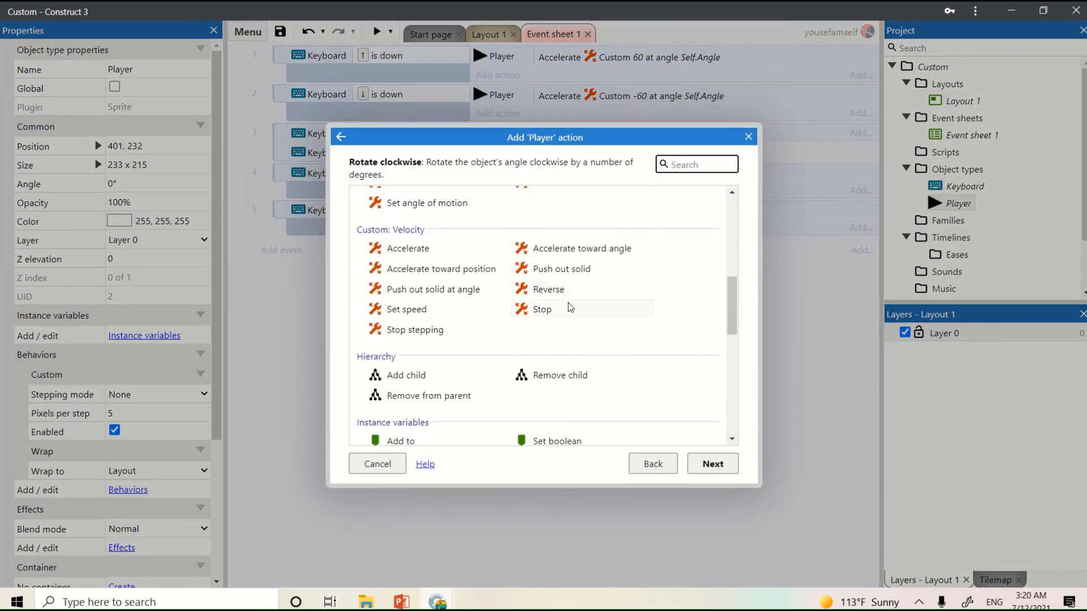
pyautogui.moveTo(443, 290)
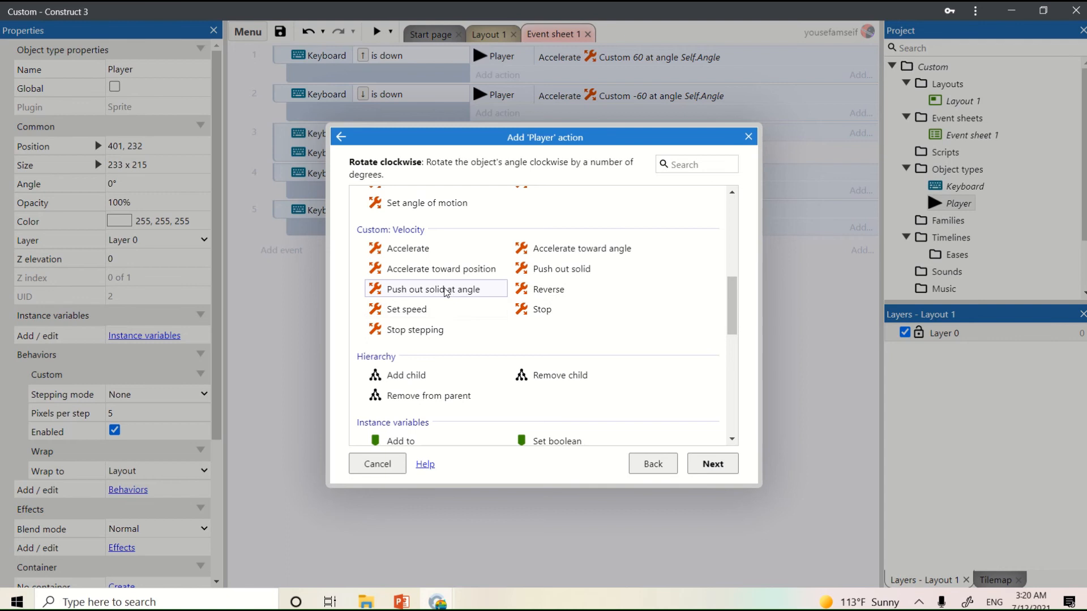
pyautogui.click(435, 288)
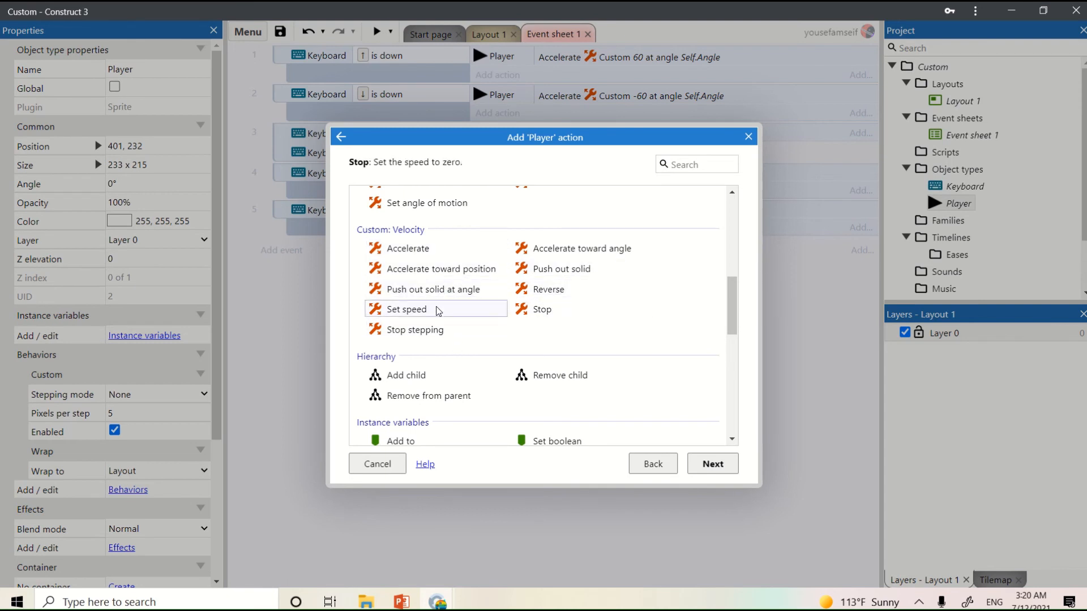
pyautogui.click(406, 309)
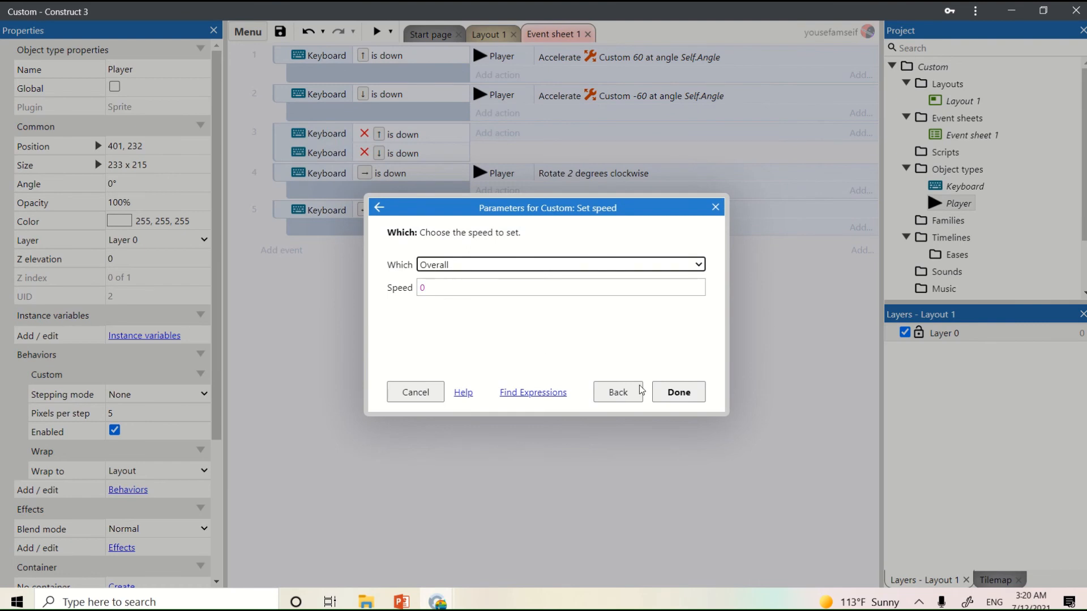
pyautogui.click(679, 392)
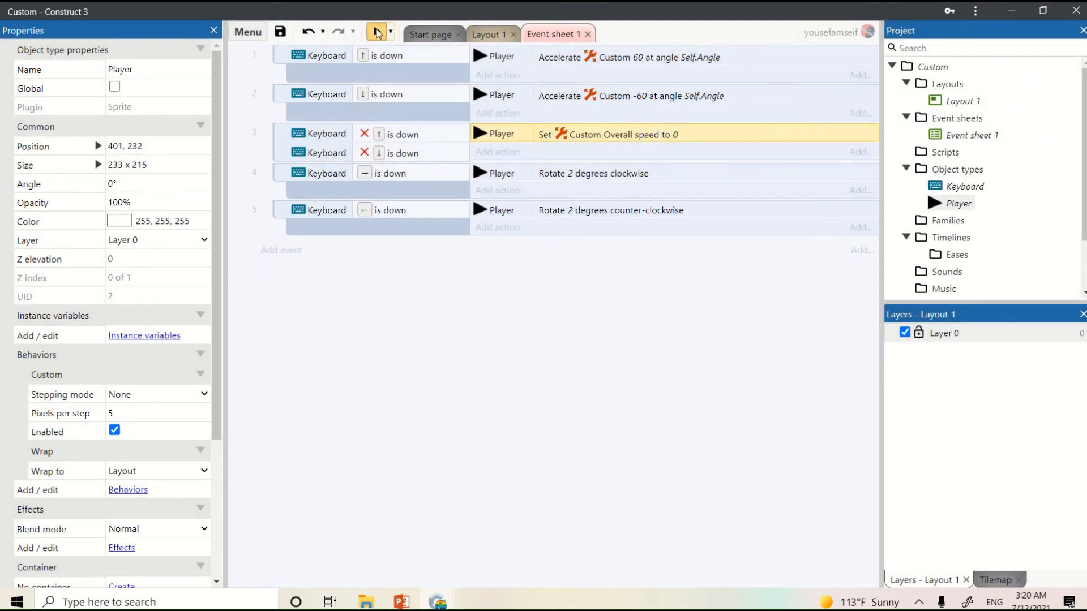
pyautogui.click(378, 31)
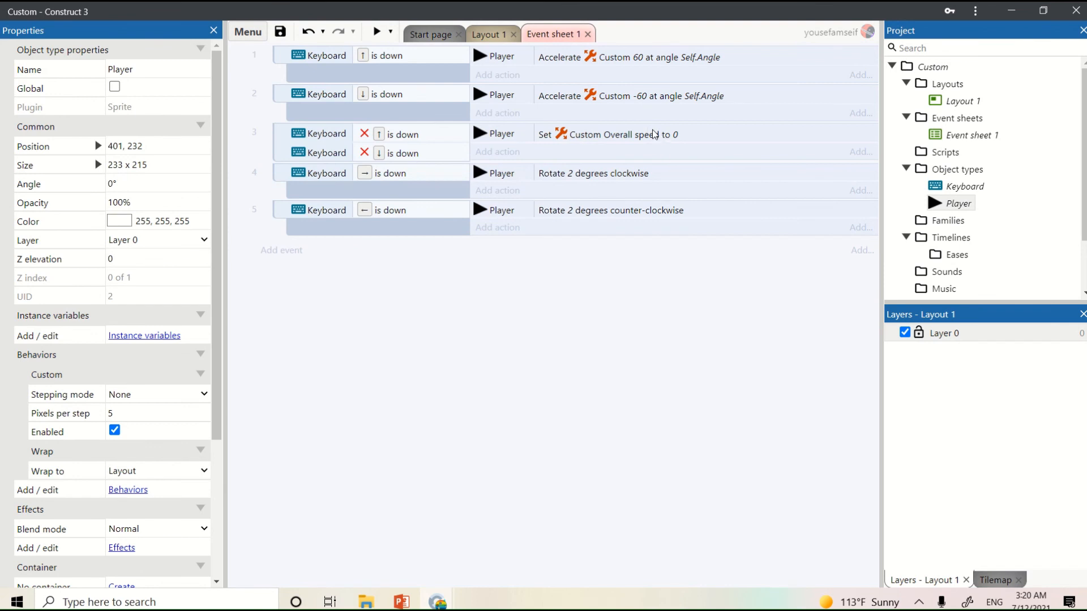
pyautogui.moveTo(669, 157)
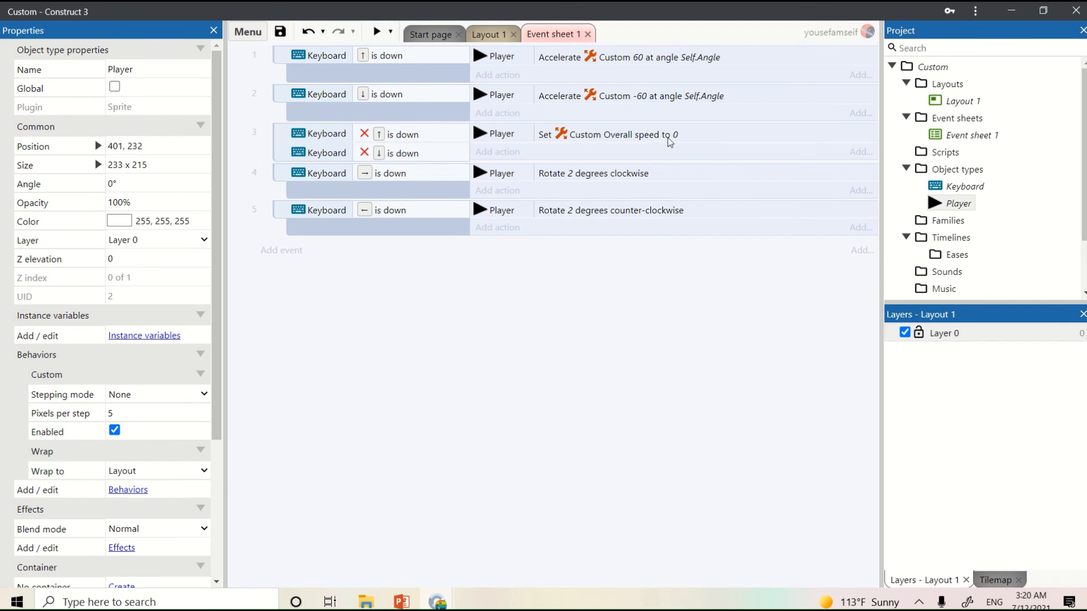
pyautogui.click(632, 135)
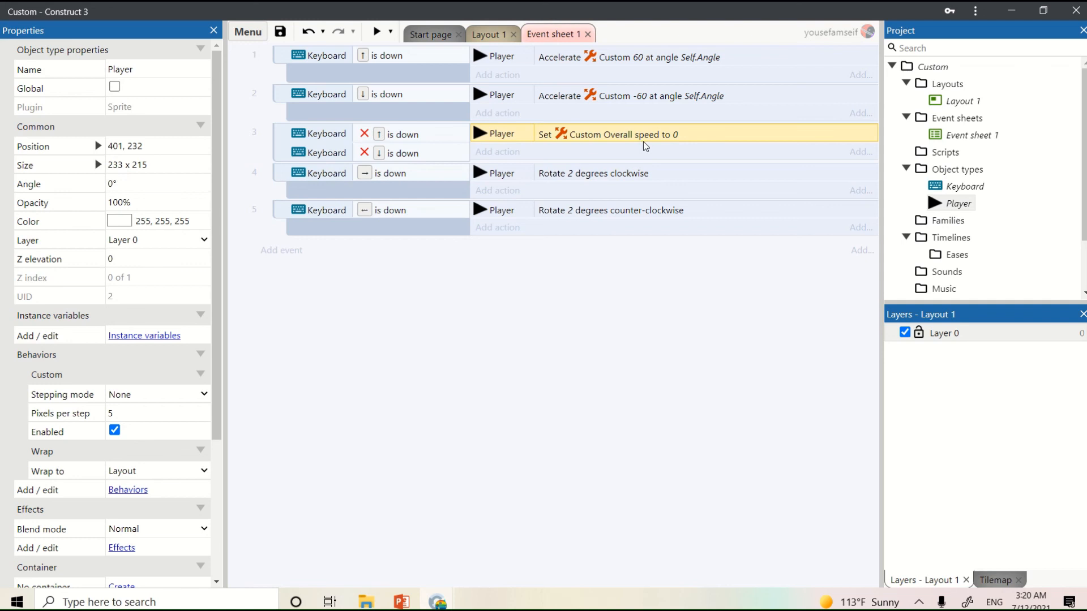
pyautogui.moveTo(643, 213)
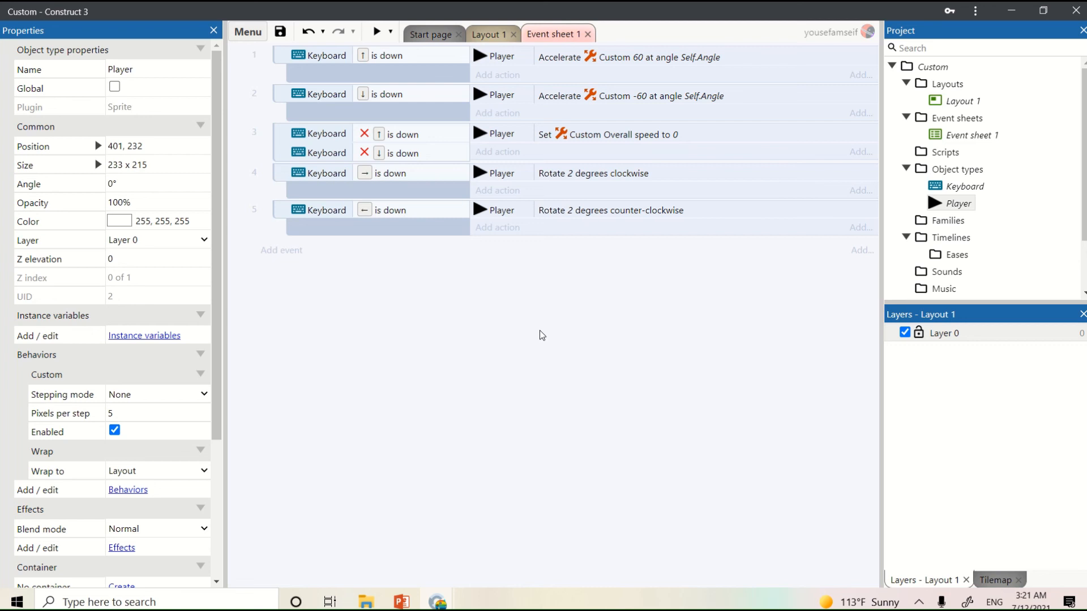
pyautogui.moveTo(538, 335)
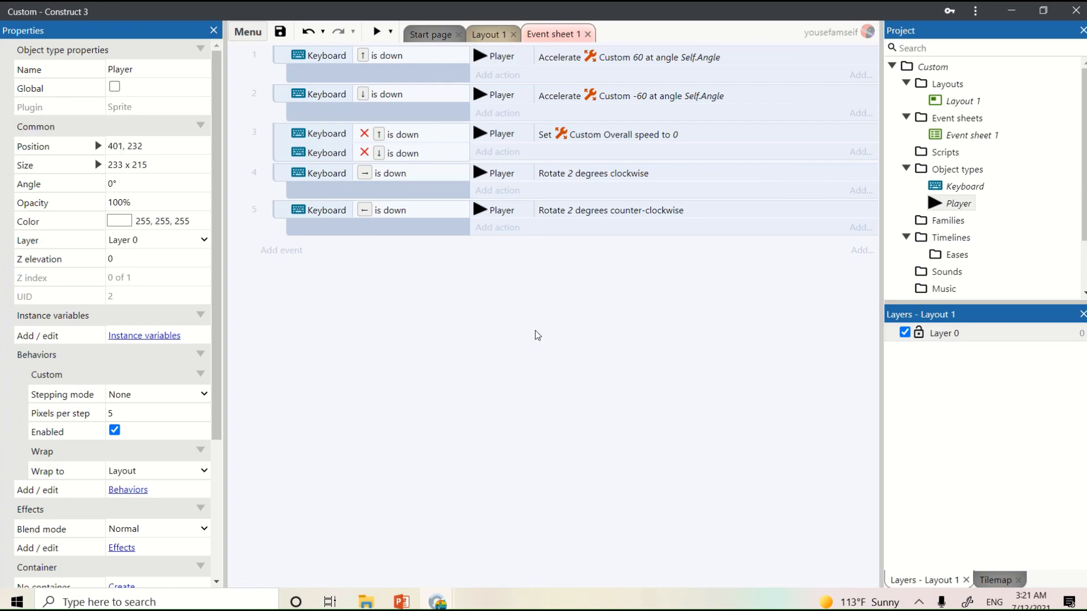